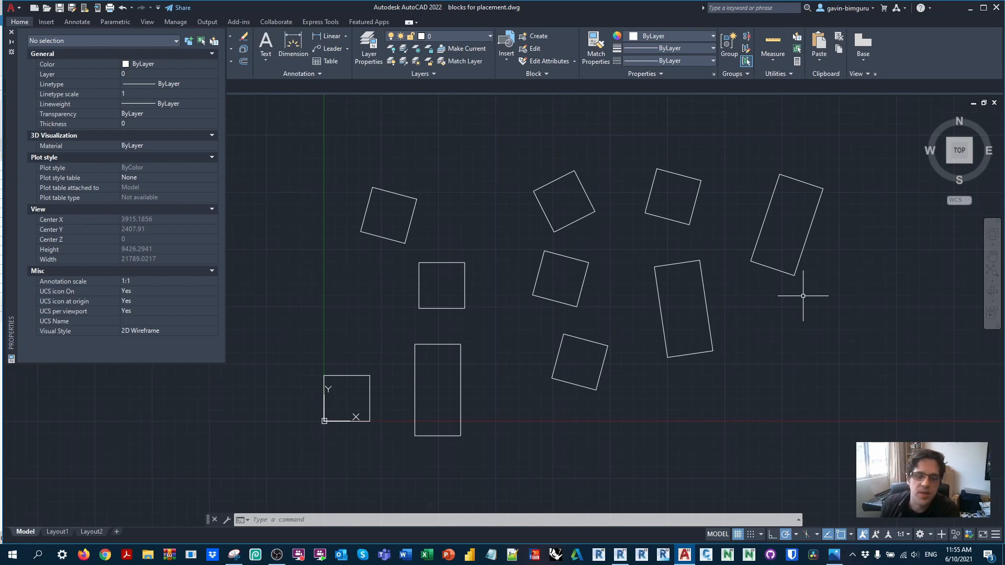
# Inspect the square origin block and the tall rectangular block, then clear the selection
pyautogui.click(362, 378)
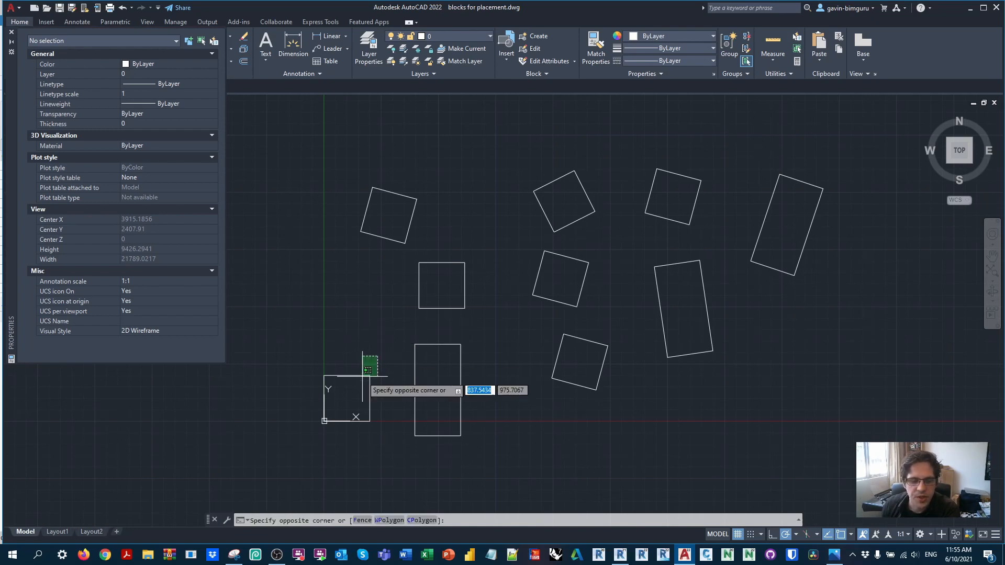
pyautogui.click(346, 394)
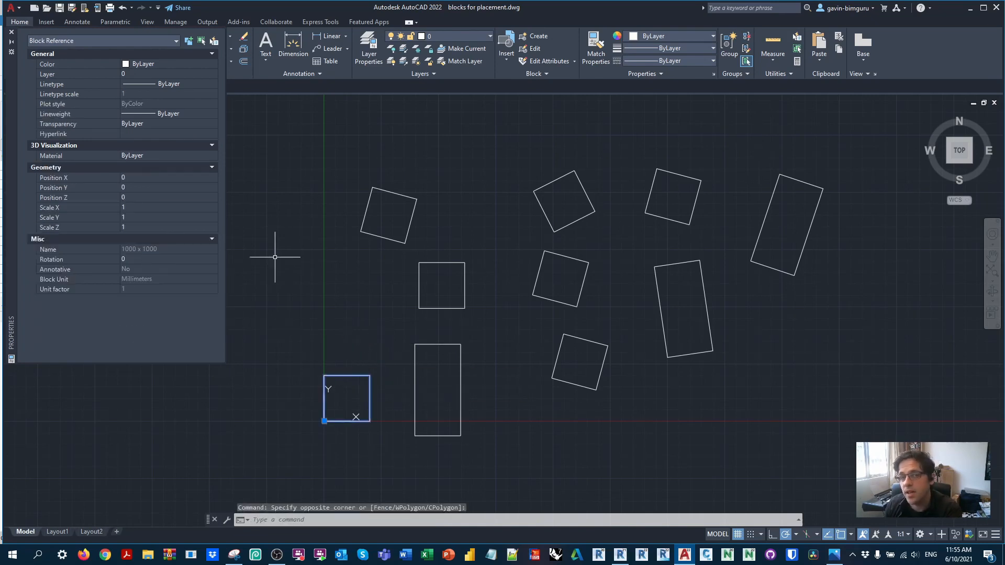
pyautogui.press('Escape')
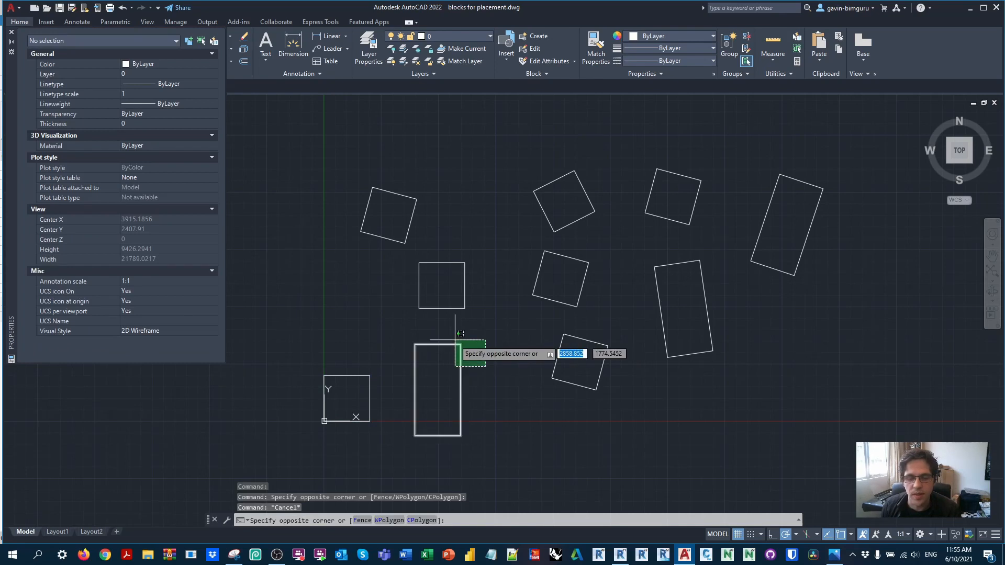
pyautogui.click(437, 391)
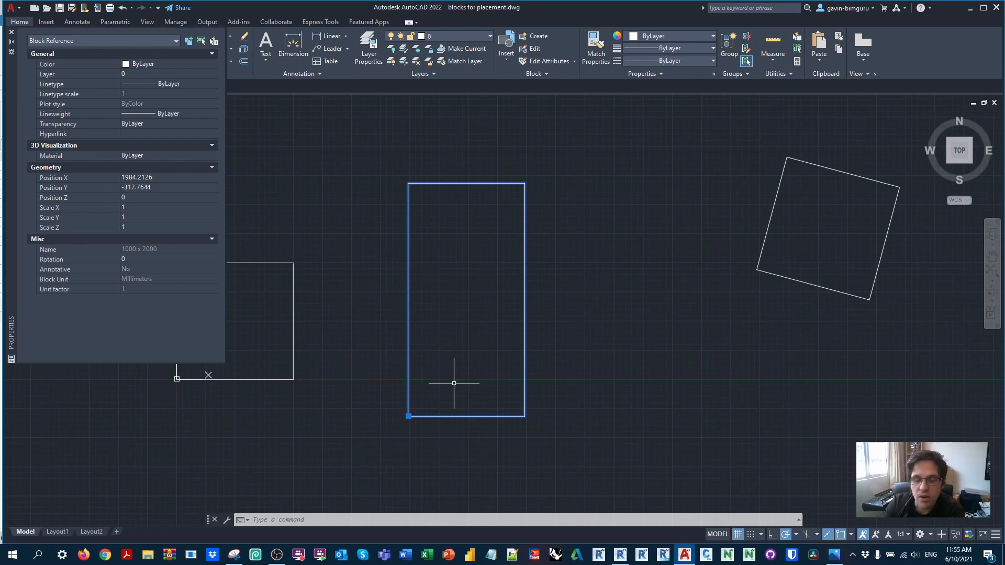
pyautogui.press('Escape')
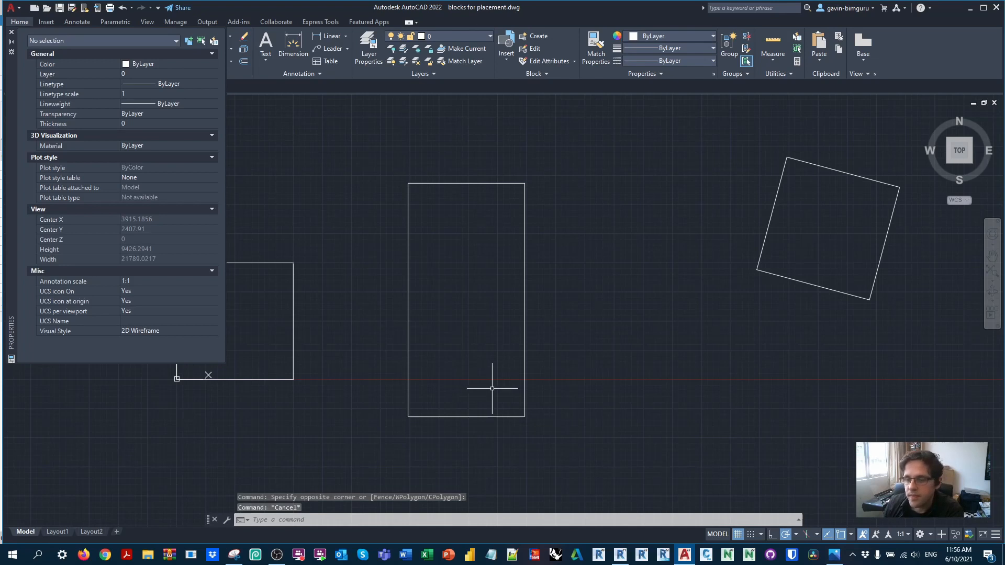
pyautogui.scroll(-3)
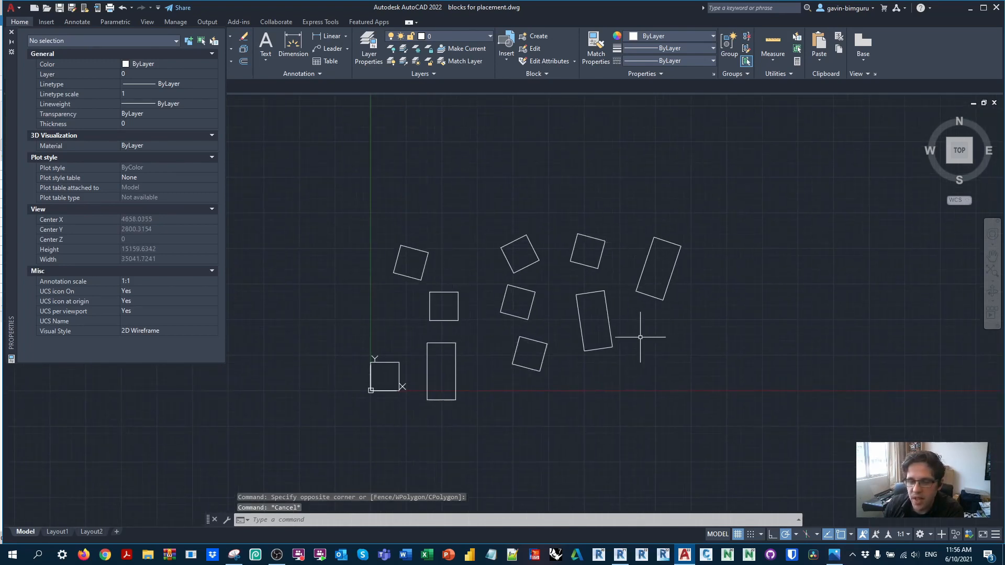
pyautogui.moveTo(487, 210)
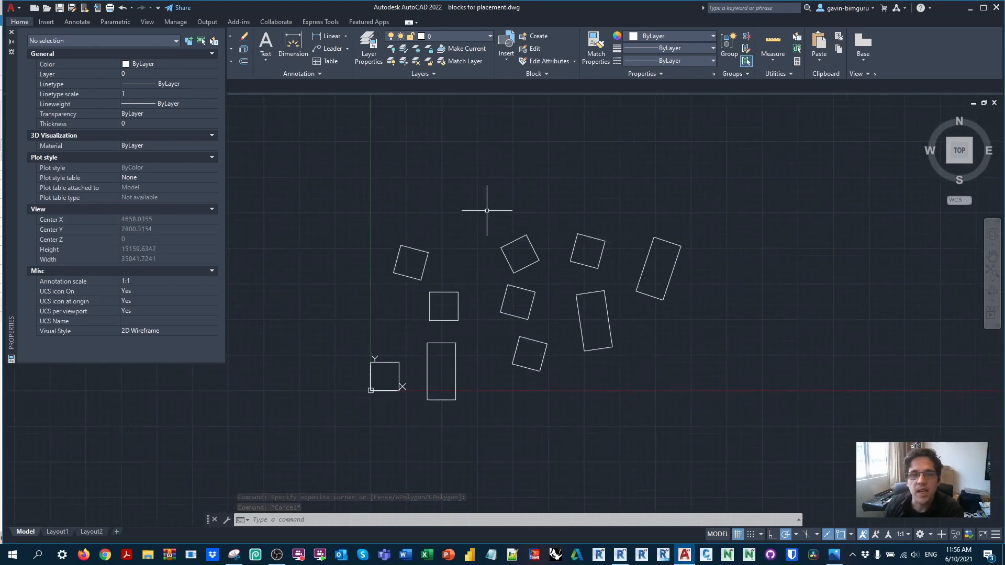
pyautogui.press('Escape')
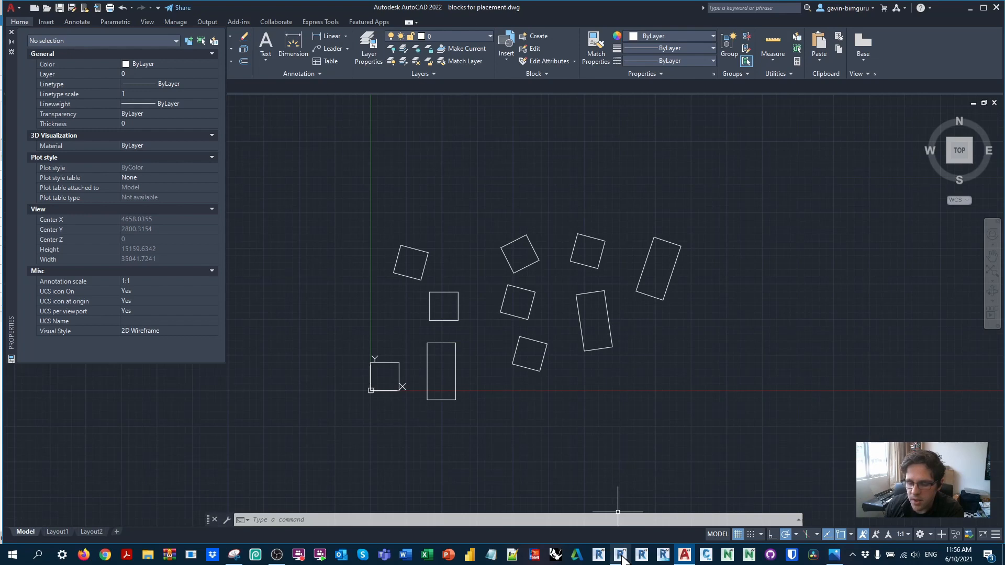
# Close Revit's empty Level 1 view and link blocks for placement.dwg from the Desktop
pyautogui.click(619, 555)
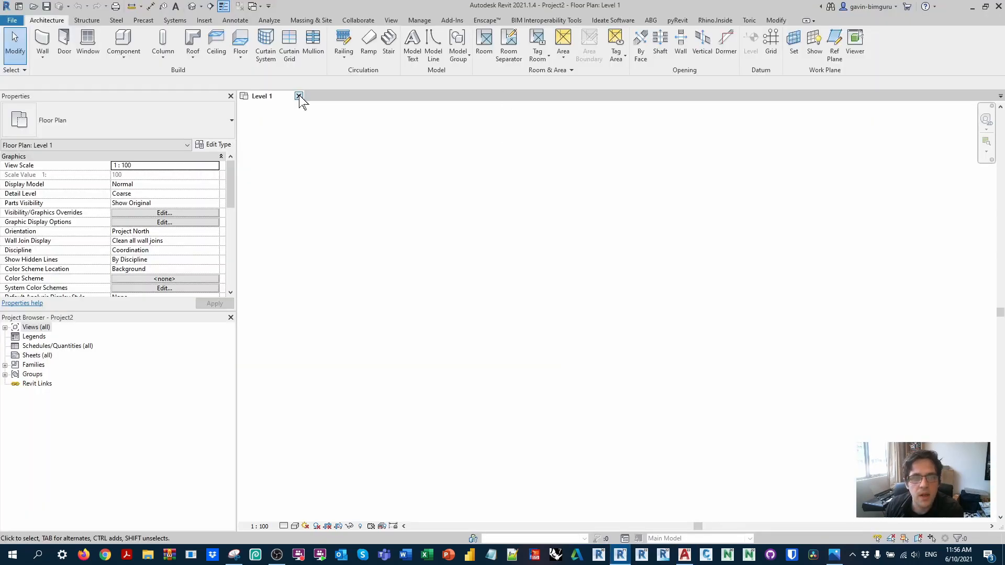
pyautogui.click(298, 96)
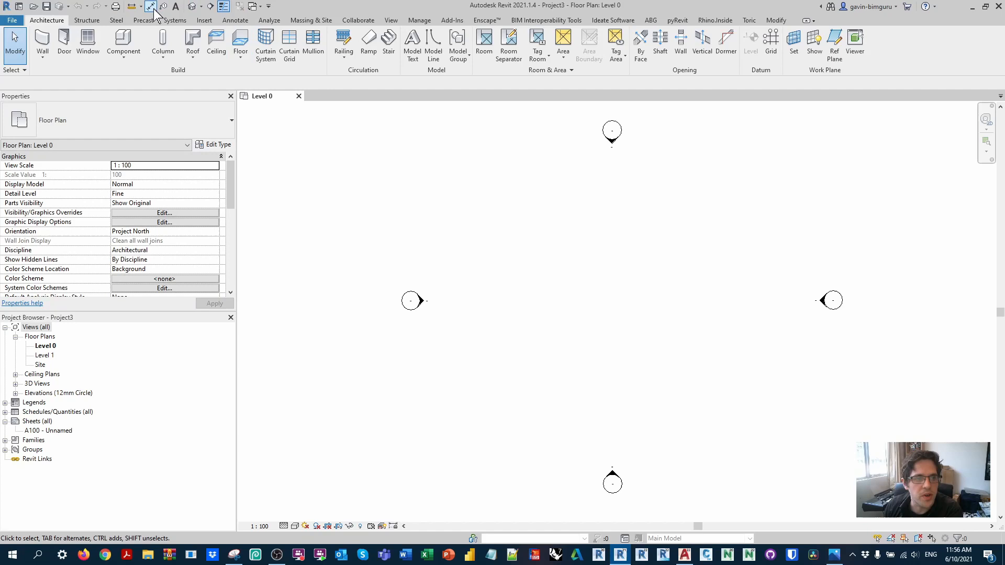
pyautogui.click(203, 19)
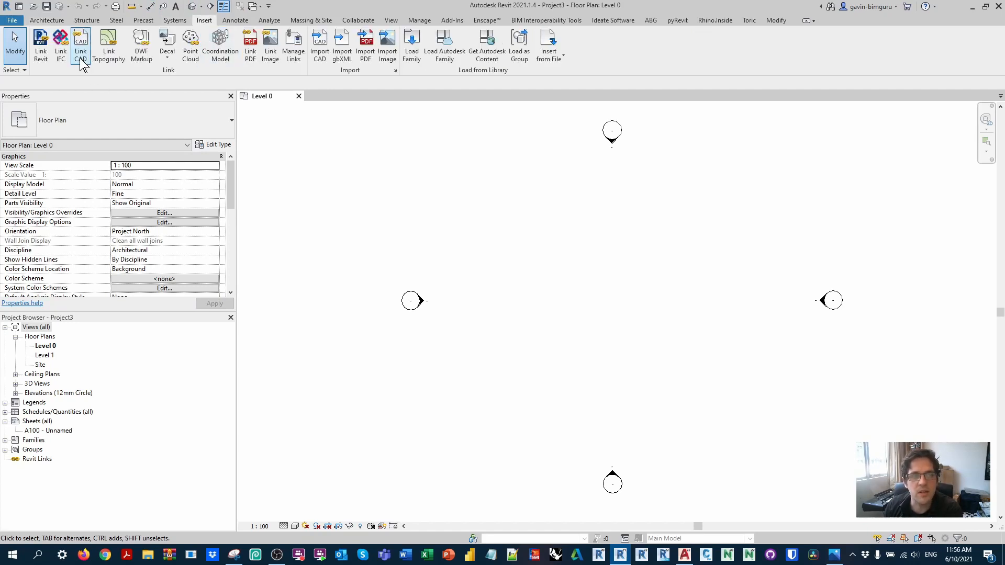
pyautogui.click(80, 44)
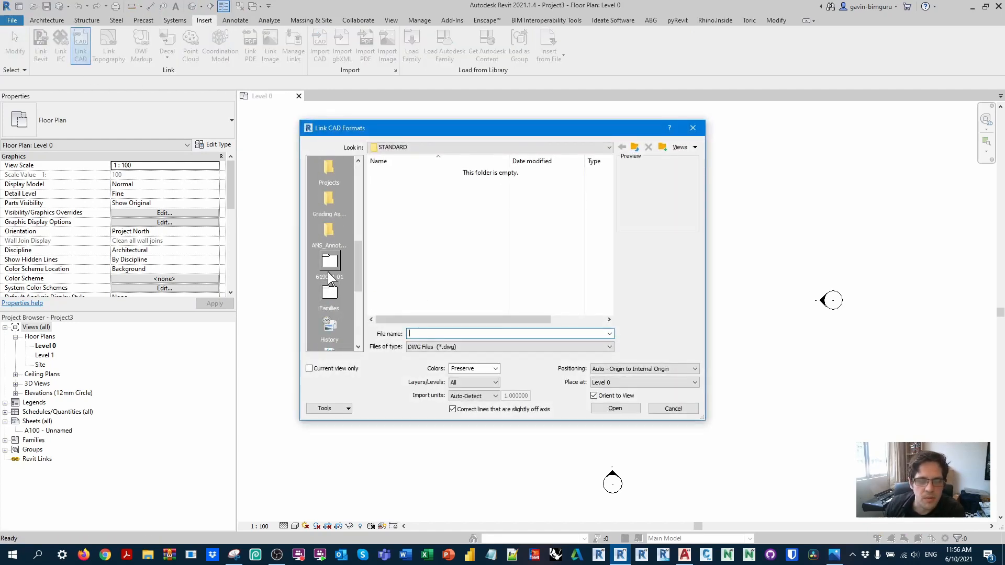
pyautogui.click(329, 293)
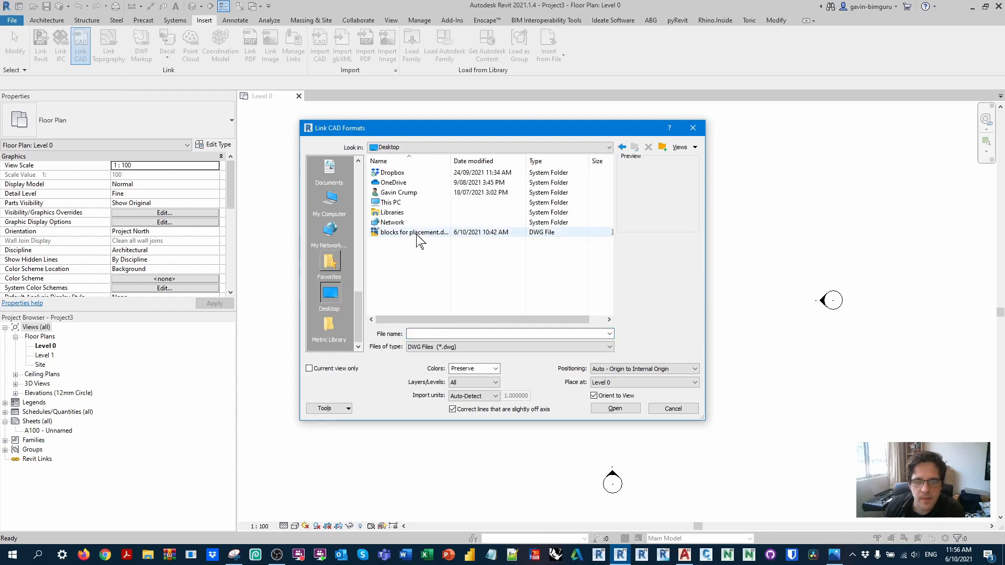
pyautogui.click(671, 408)
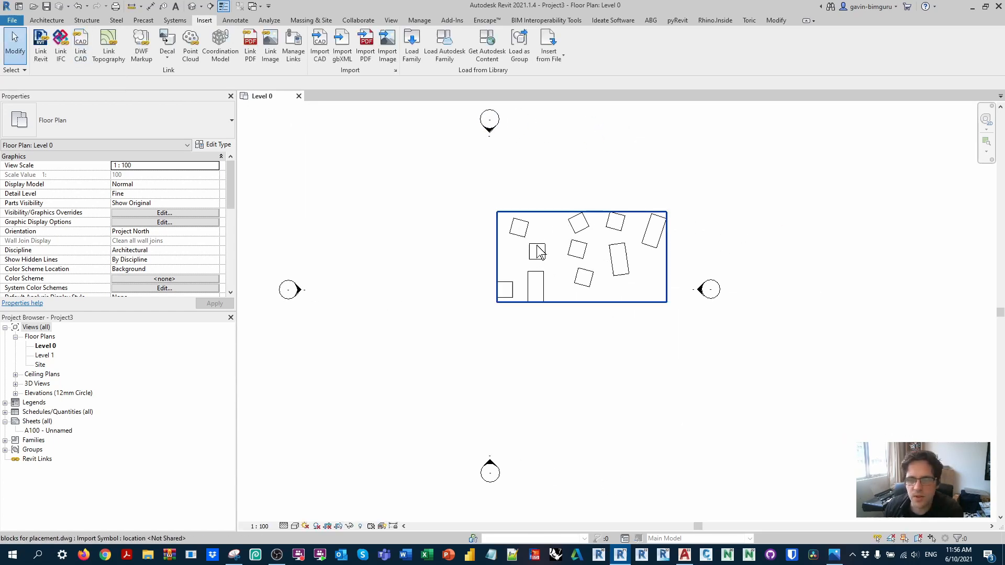
pyautogui.click(537, 252)
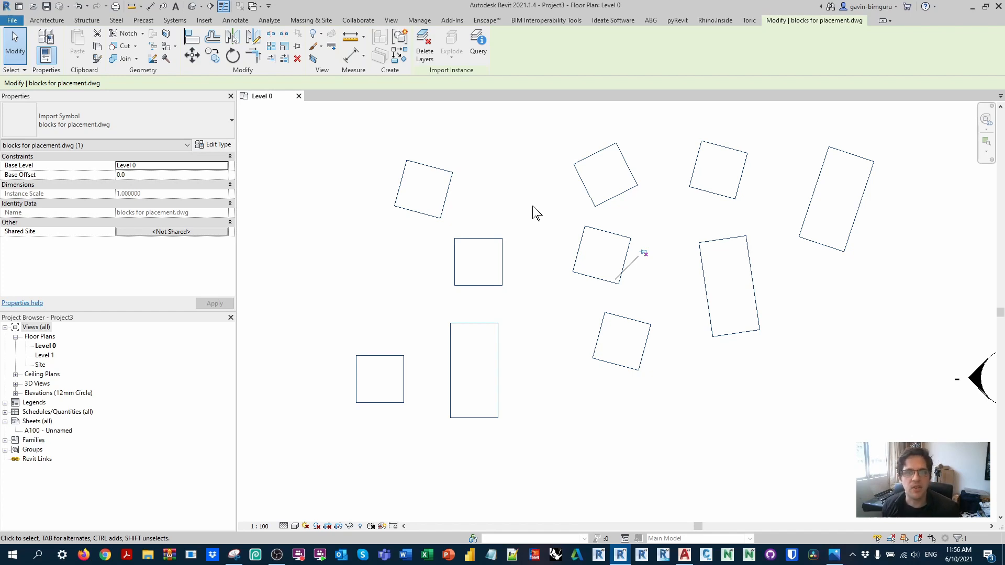
# Create a new family from the Metric Generic Model template
pyautogui.click(205, 20)
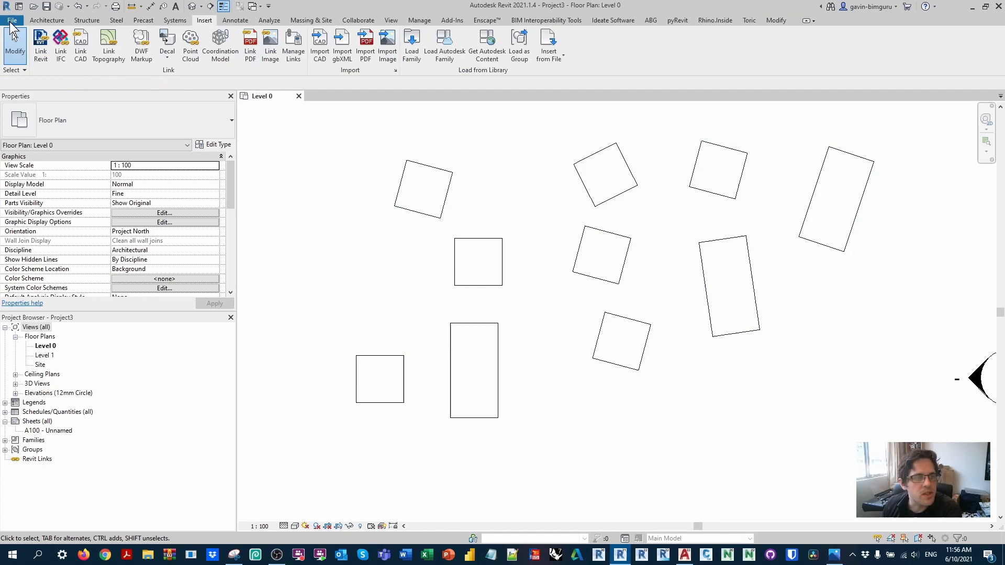
pyautogui.click(12, 20)
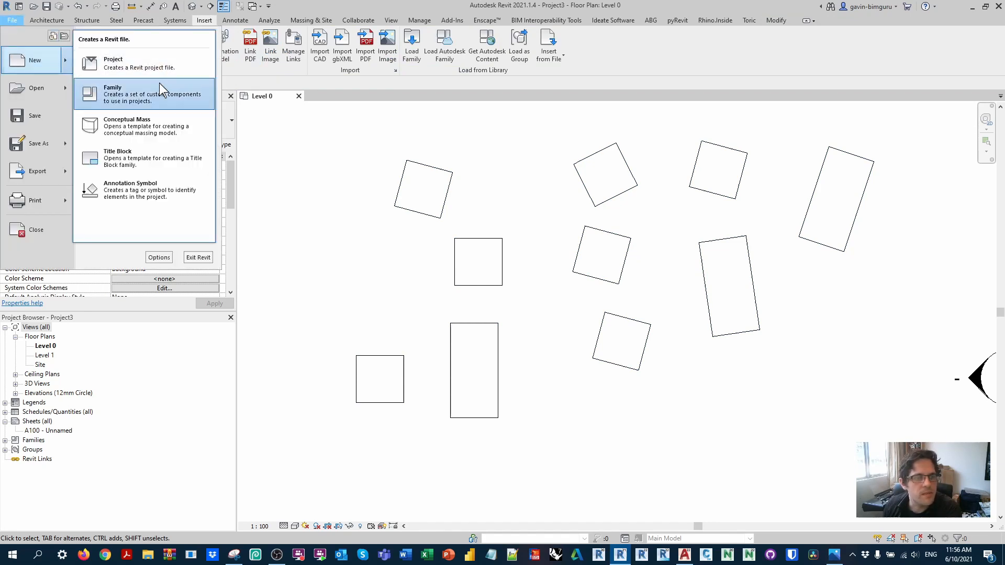
pyautogui.click(113, 93)
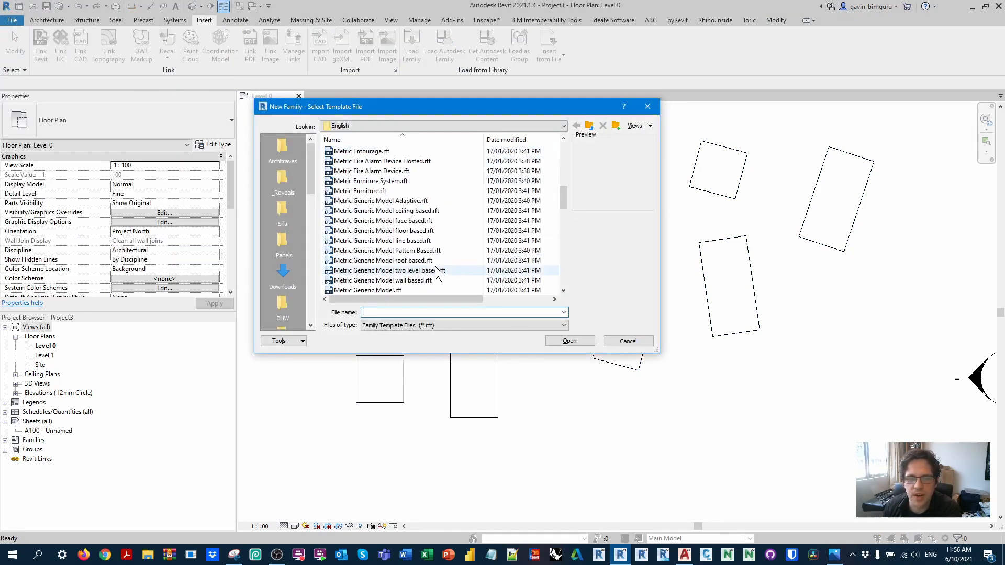
pyautogui.click(366, 230)
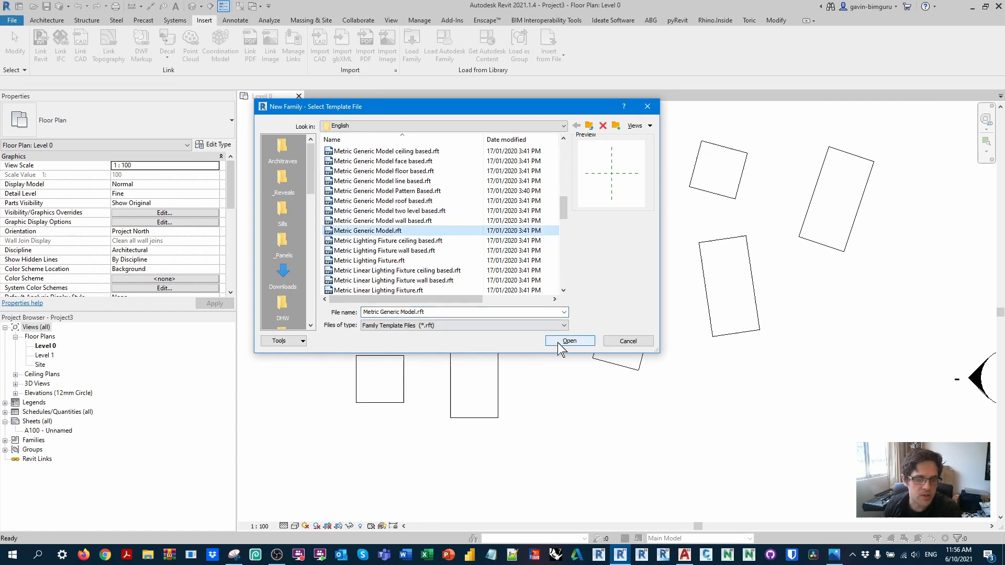
pyautogui.click(569, 340)
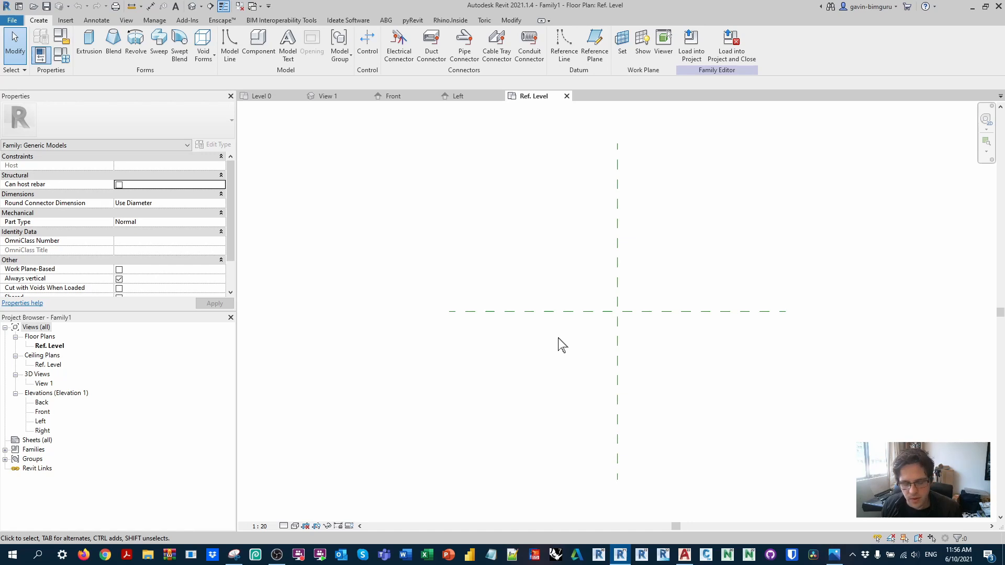
pyautogui.moveTo(702, 347)
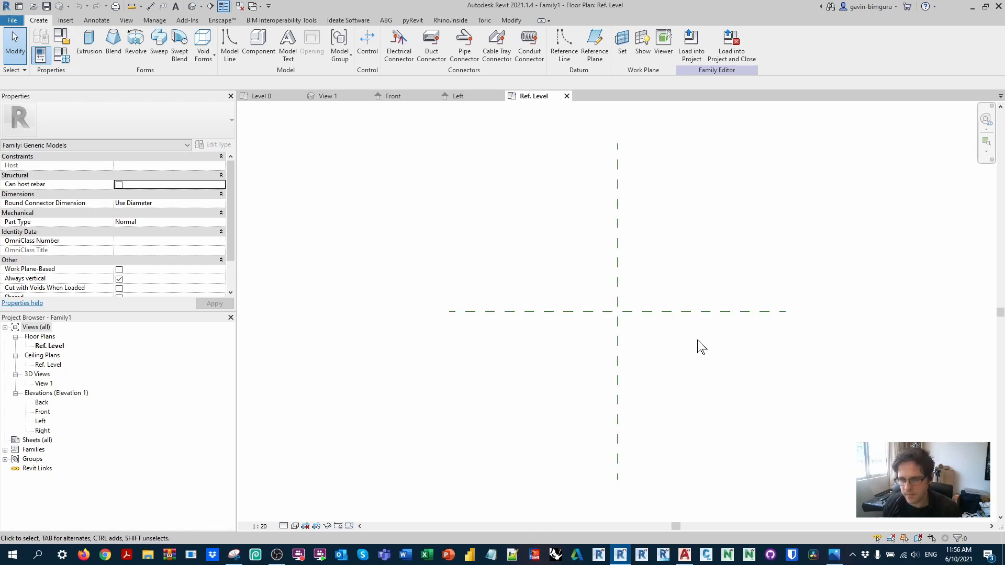
# Label the reference plane dimensions with new Width (1071) and Depth (1581) parameters
pyautogui.click(594, 45)
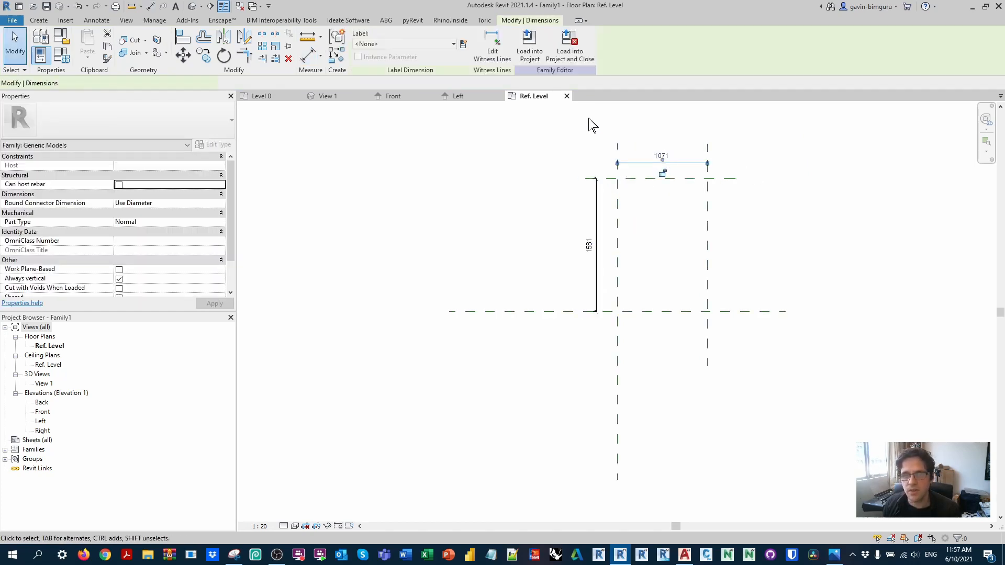
pyautogui.click(463, 44)
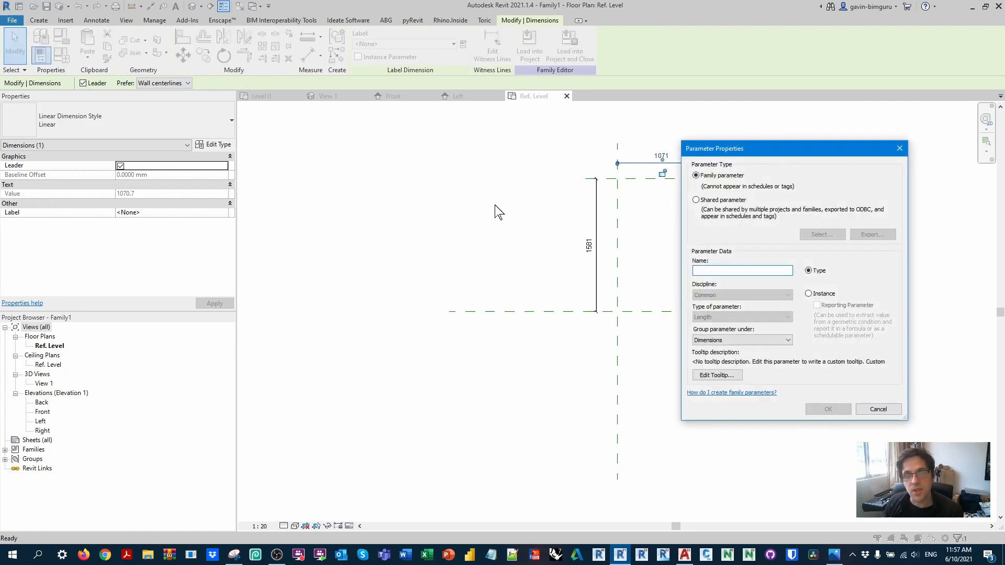
pyautogui.write('Width')
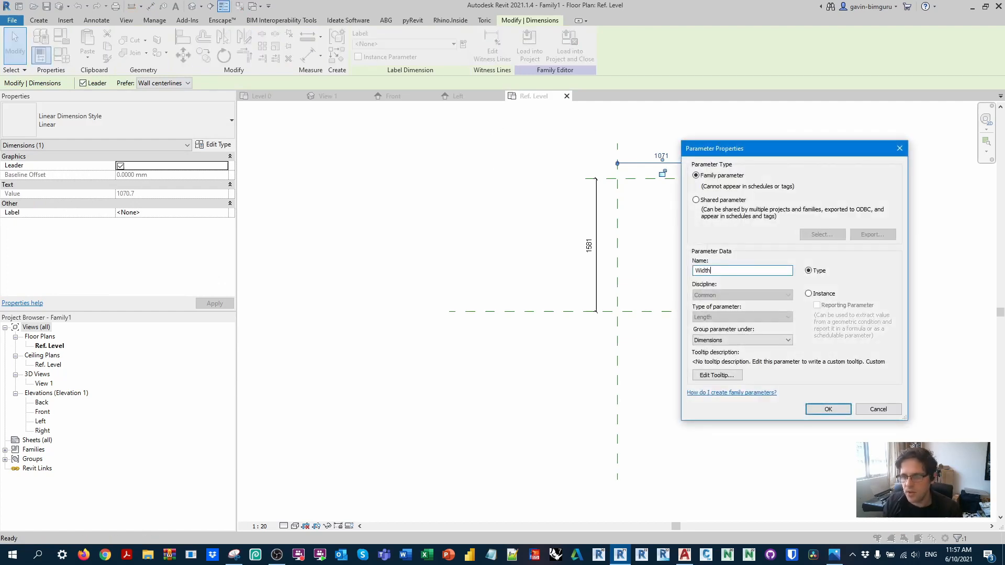
pyautogui.click(827, 409)
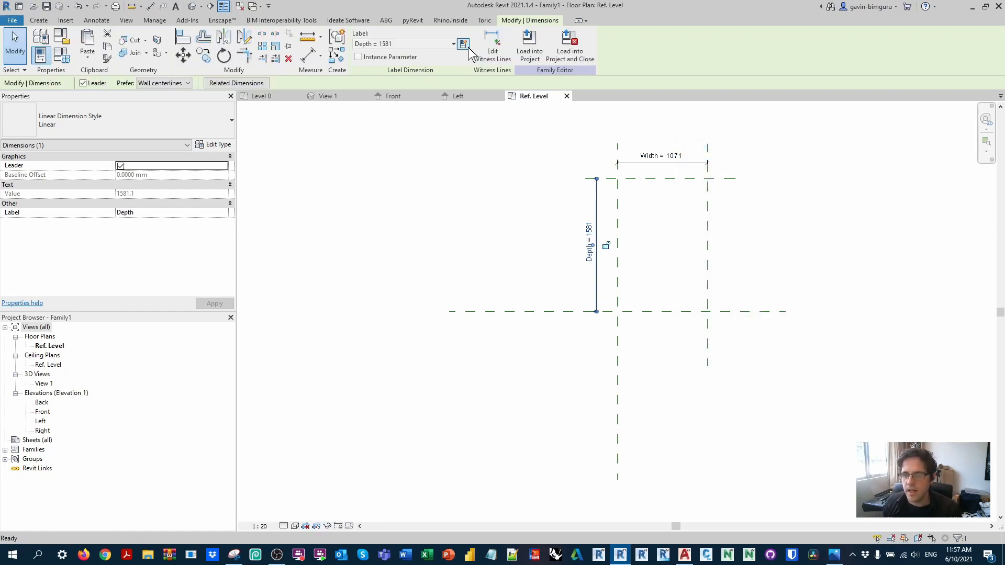
pyautogui.click(38, 20)
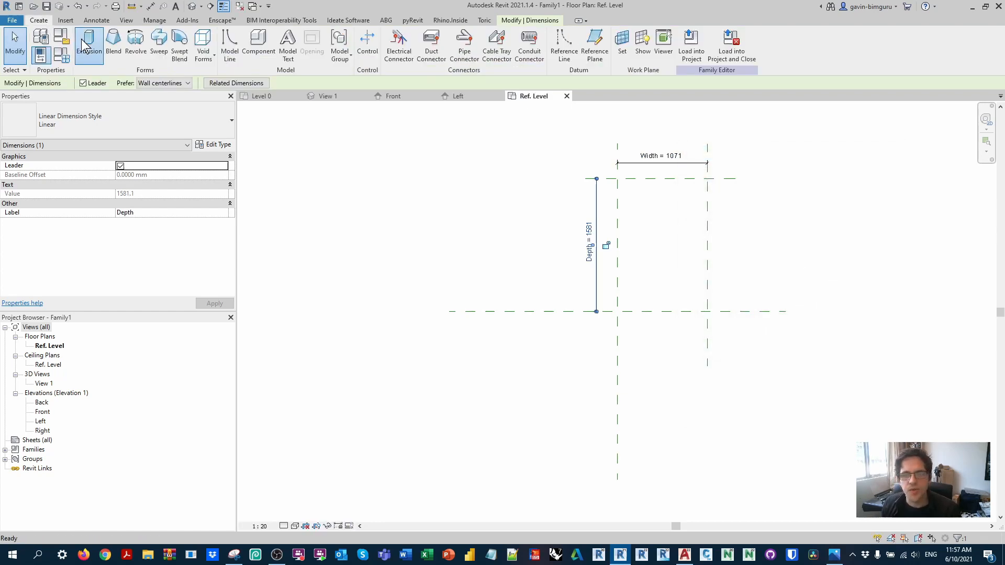
# Extrude a solid box over the Width by Depth outline and close the other views
pyautogui.click(89, 45)
pyautogui.write('1')
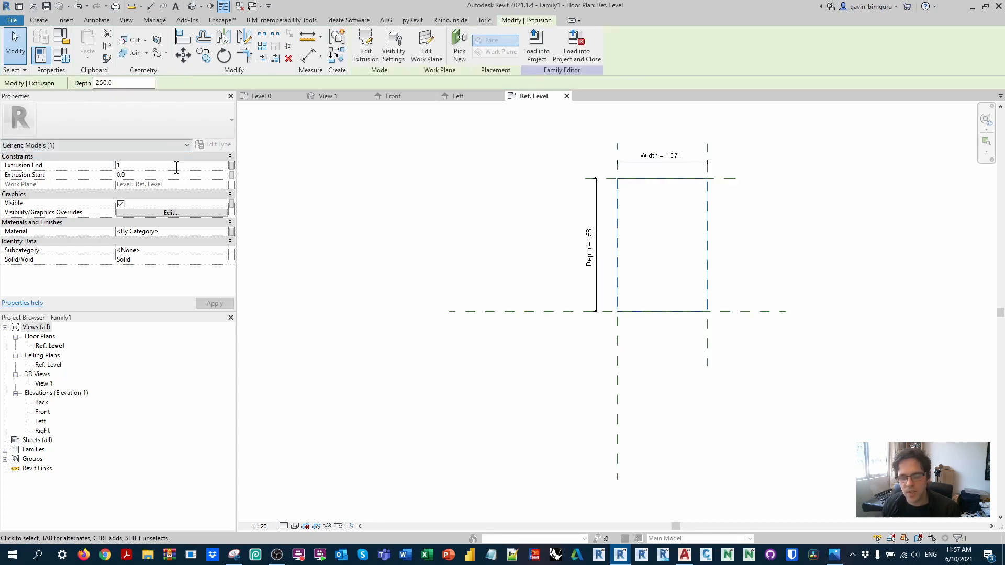
pyautogui.write('000')
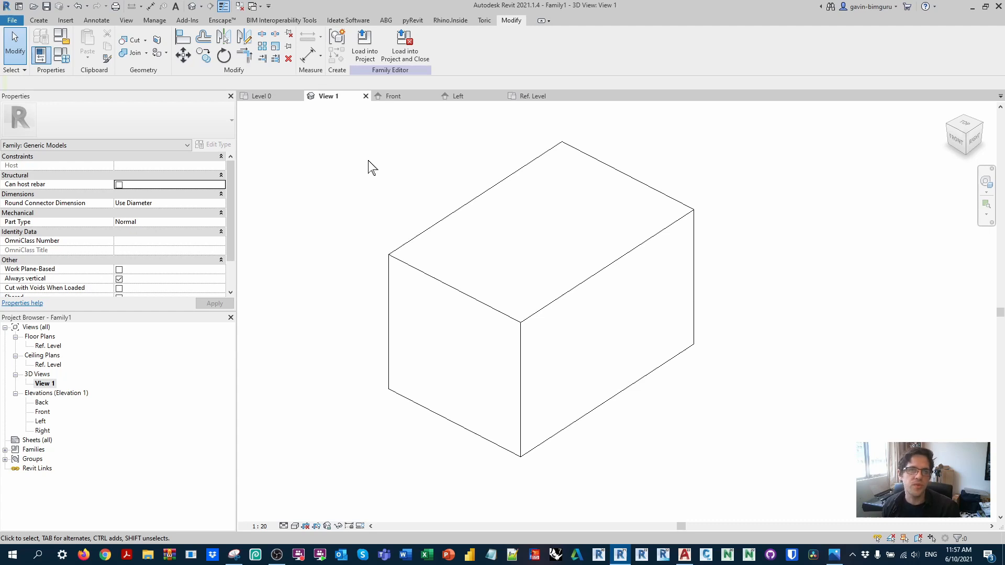
pyautogui.moveTo(289, 154)
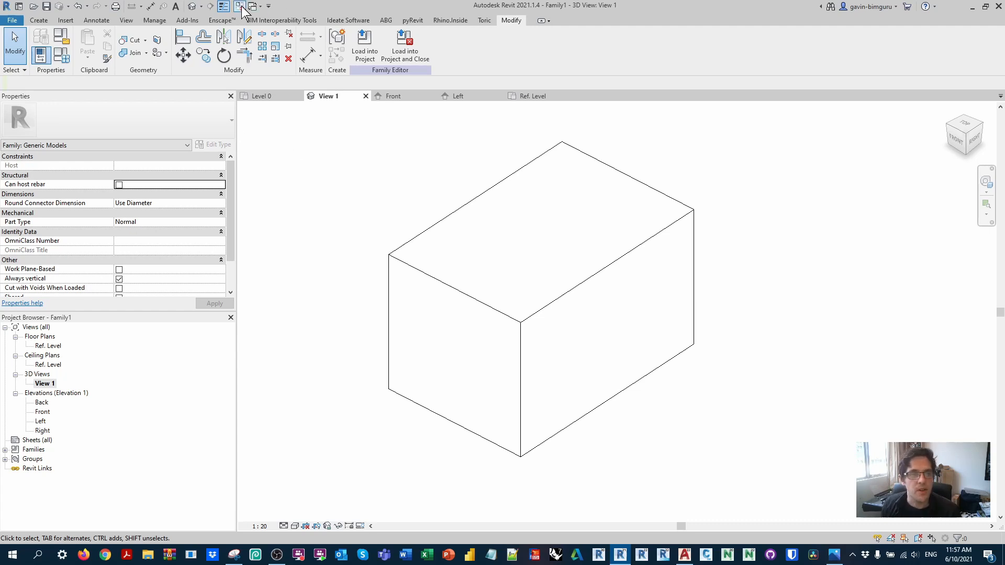
pyautogui.click(11, 20)
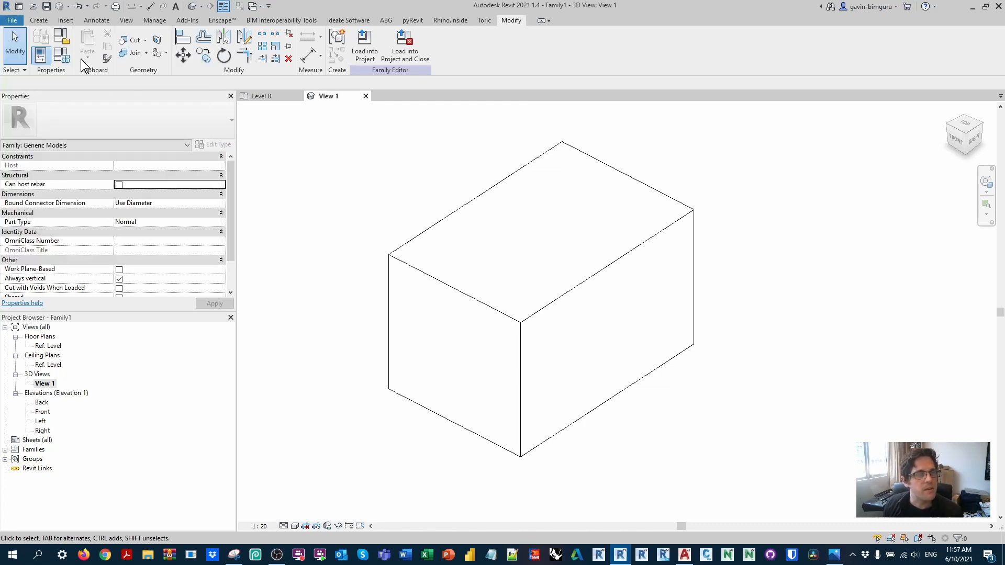
# Add family types 1000 x 1000 and 1000 x 2000, giving the second Depth 2000
pyautogui.click(411, 60)
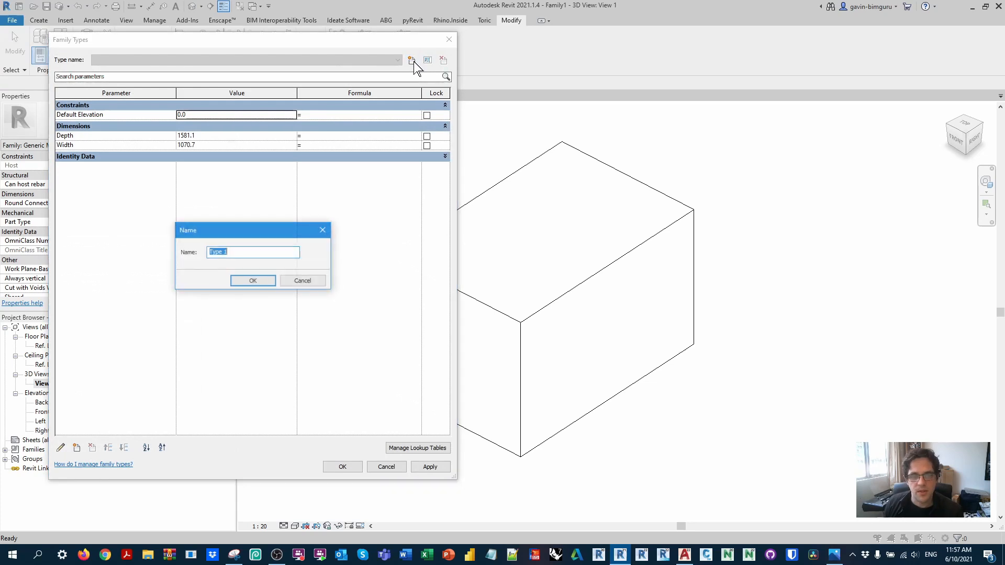
pyautogui.write('1000 x 10')
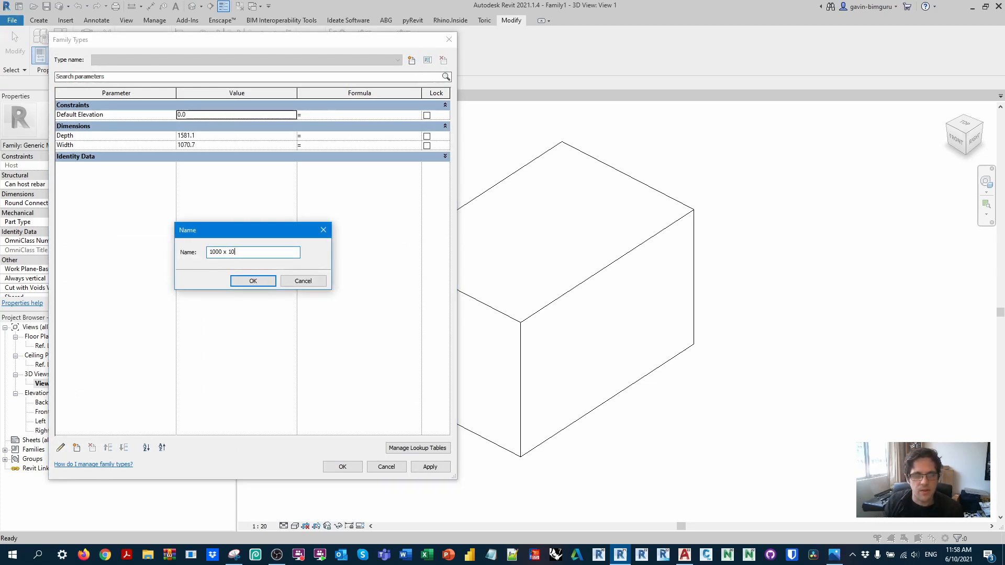
pyautogui.click(252, 281)
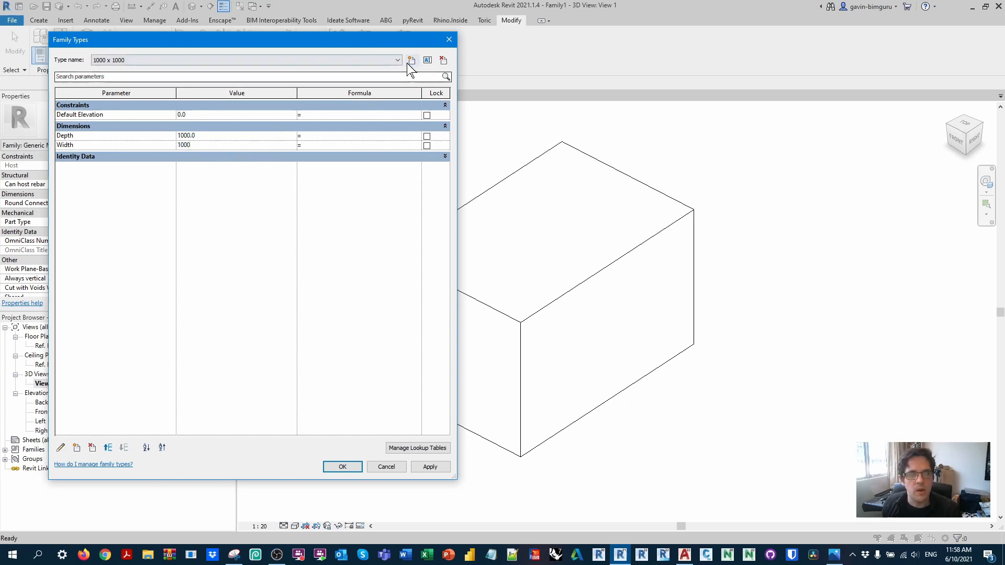
pyautogui.click(411, 60)
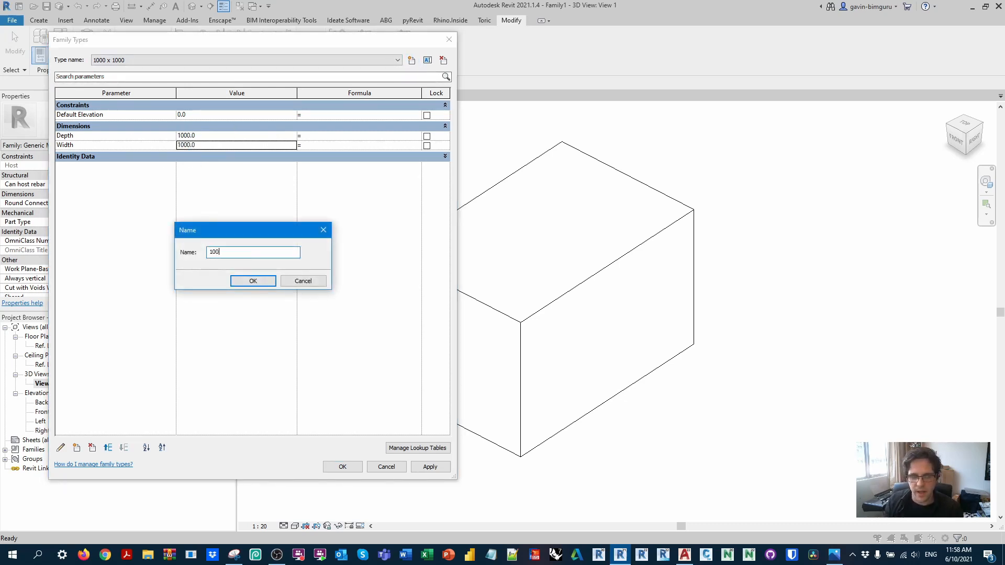
pyautogui.click(252, 281)
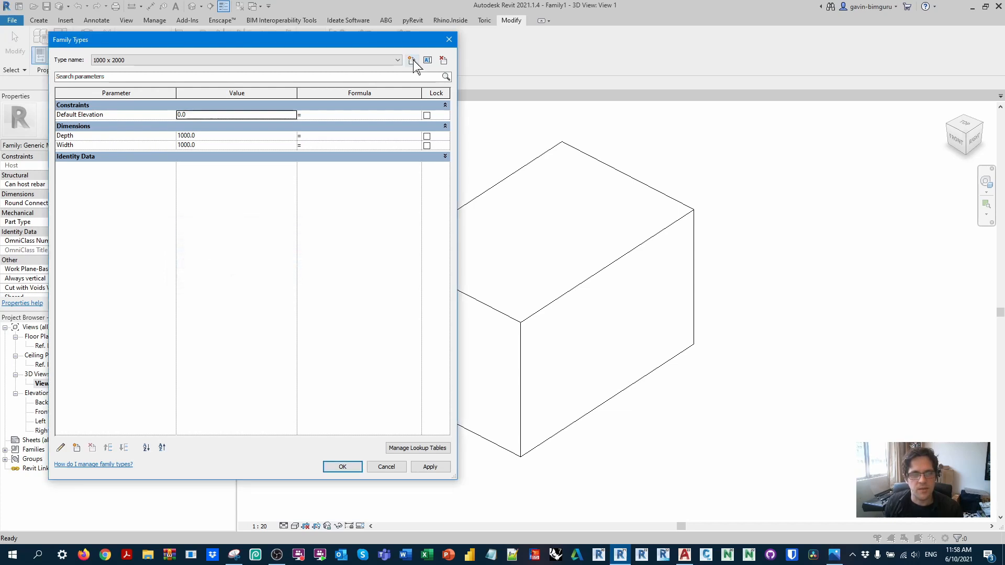
pyautogui.click(236, 135)
pyautogui.write('2000')
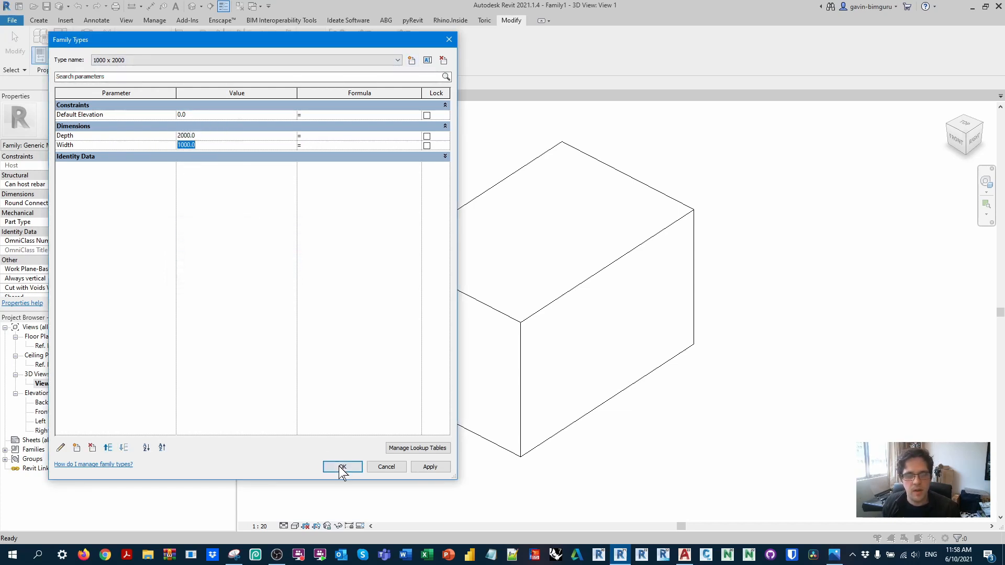
pyautogui.click(342, 467)
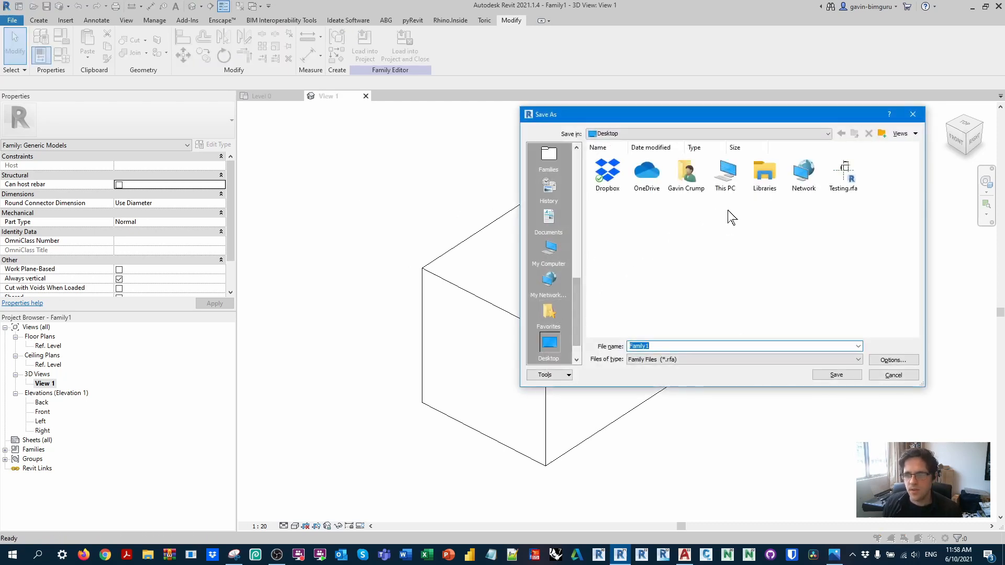
# Overwrite Testing.rfa with the box family and load it into the project
pyautogui.click(836, 375)
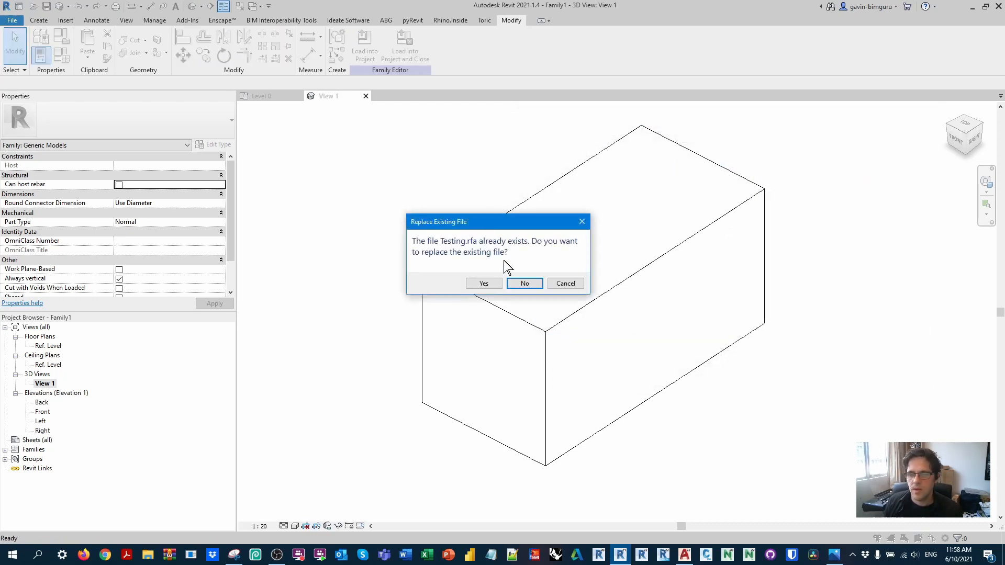
pyautogui.click(484, 283)
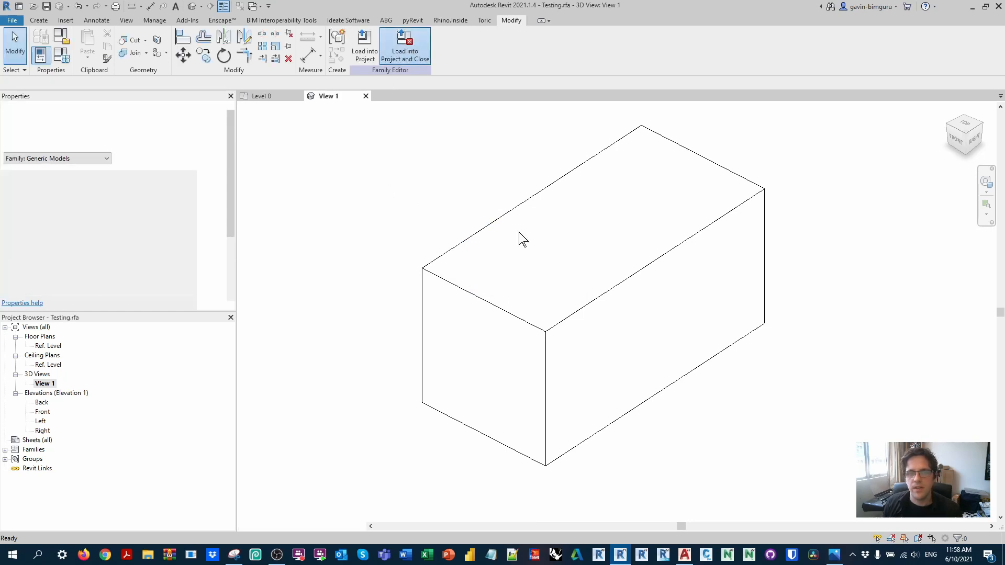
pyautogui.click(364, 46)
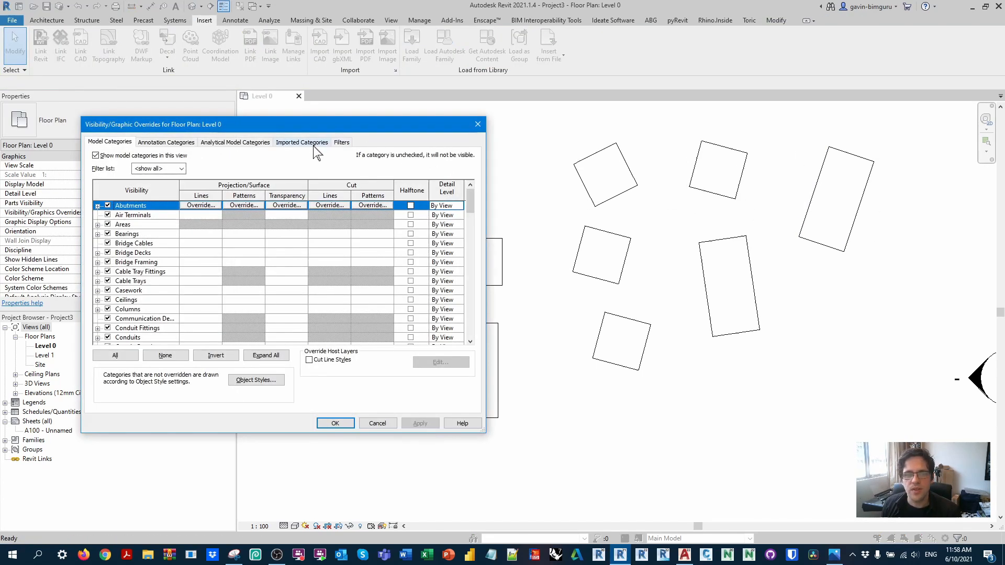
# Tick Halftone for blocks for placement.dwg under Imported Categories
pyautogui.click(301, 142)
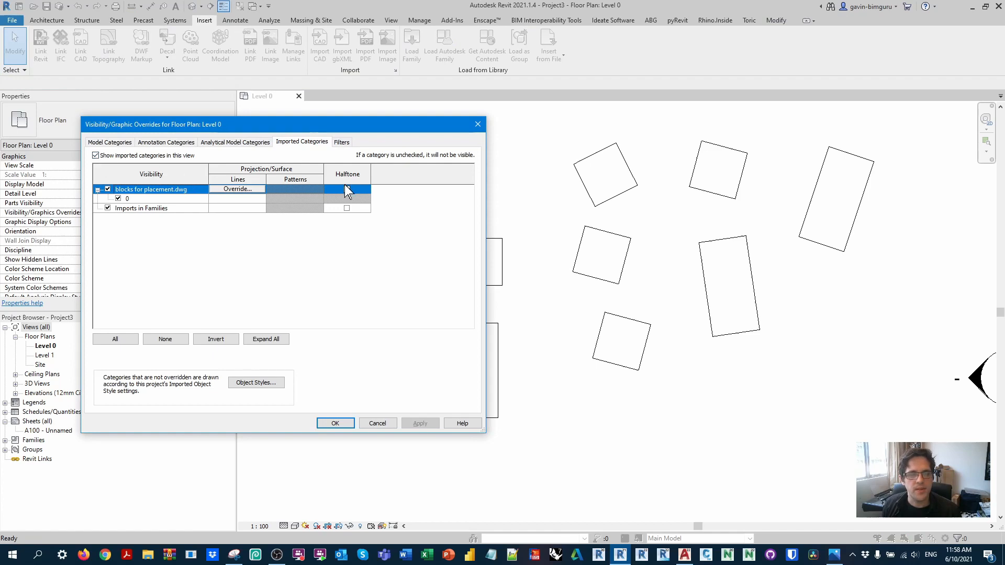
pyautogui.click(335, 423)
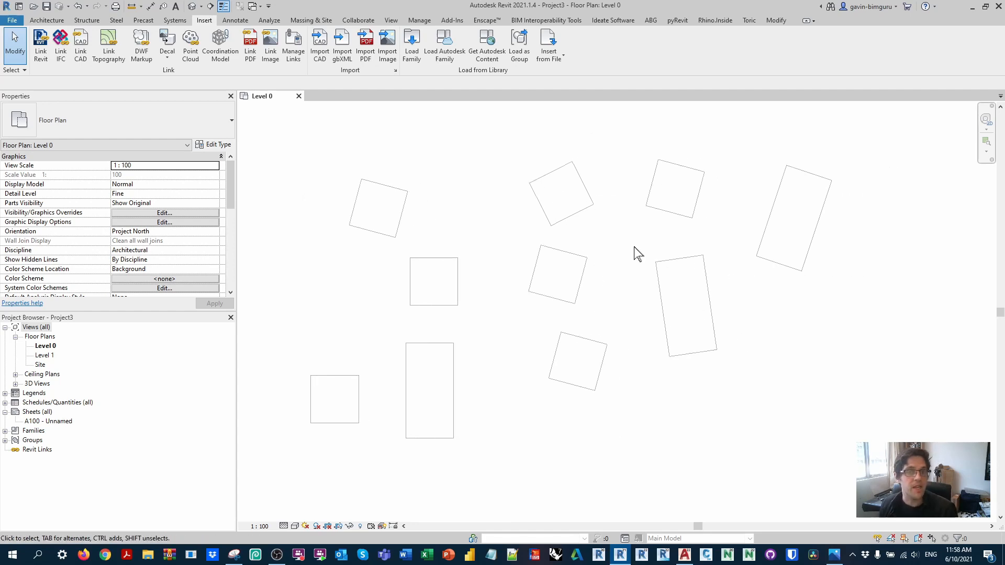
pyautogui.moveTo(420, 20)
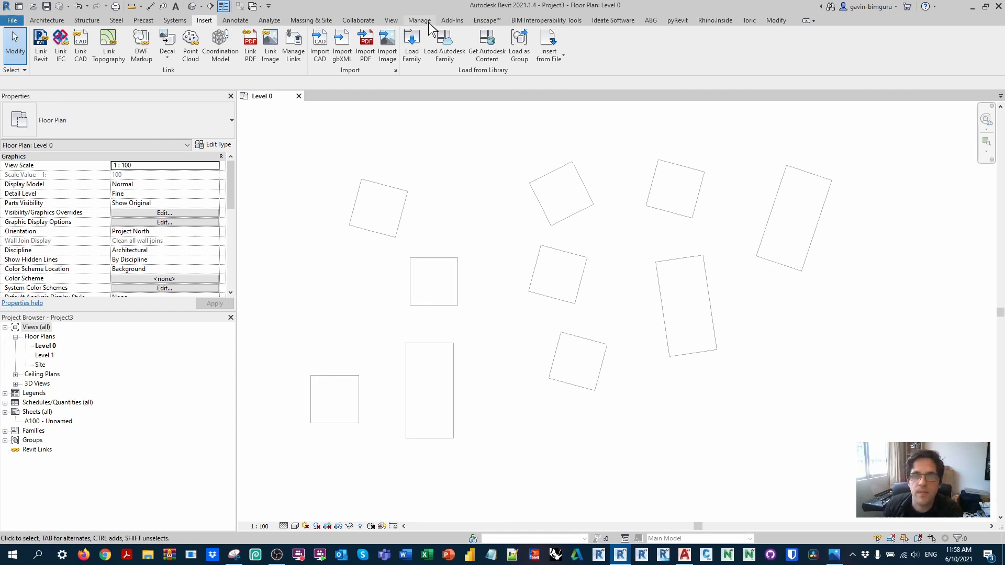
# Launch Dynamo from the Manage tab and start a new graph
pyautogui.click(419, 20)
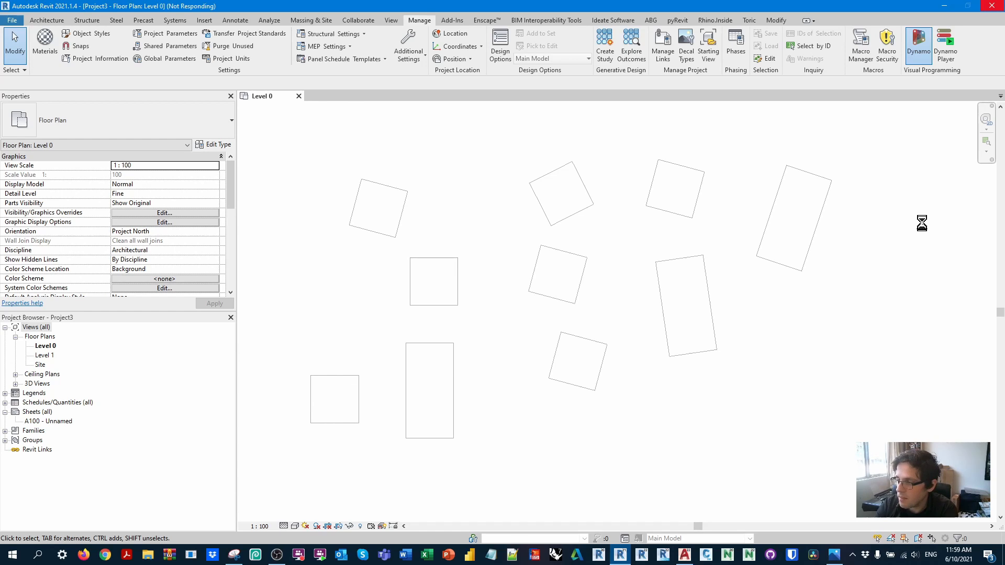
pyautogui.click(918, 38)
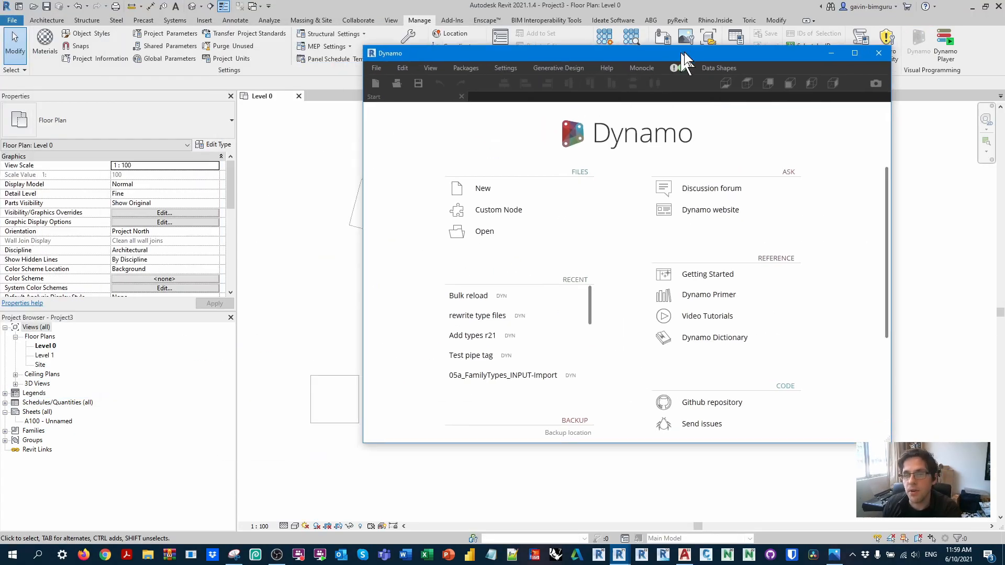
pyautogui.click(482, 188)
pyautogui.write('cad blo')
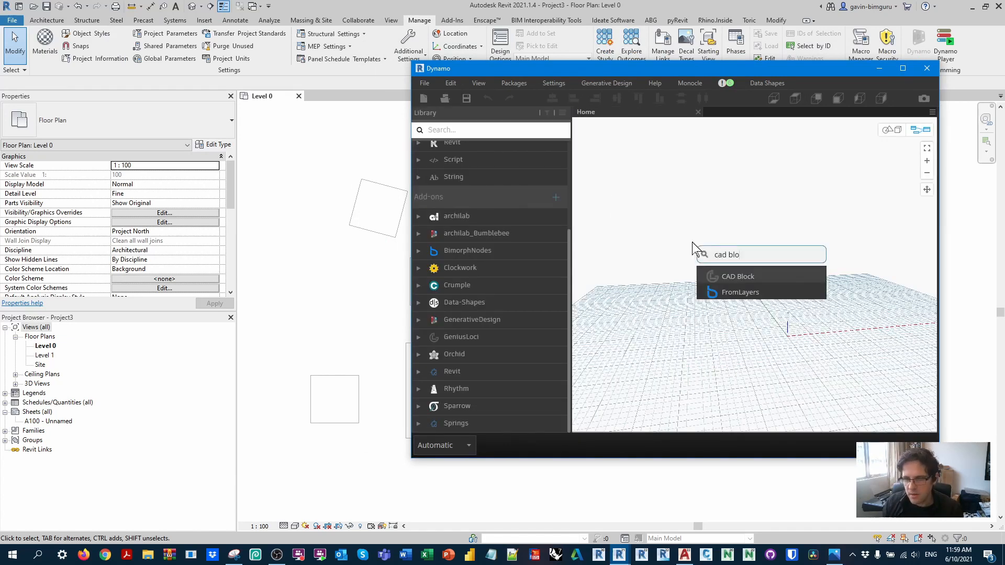
pyautogui.moveTo(751, 282)
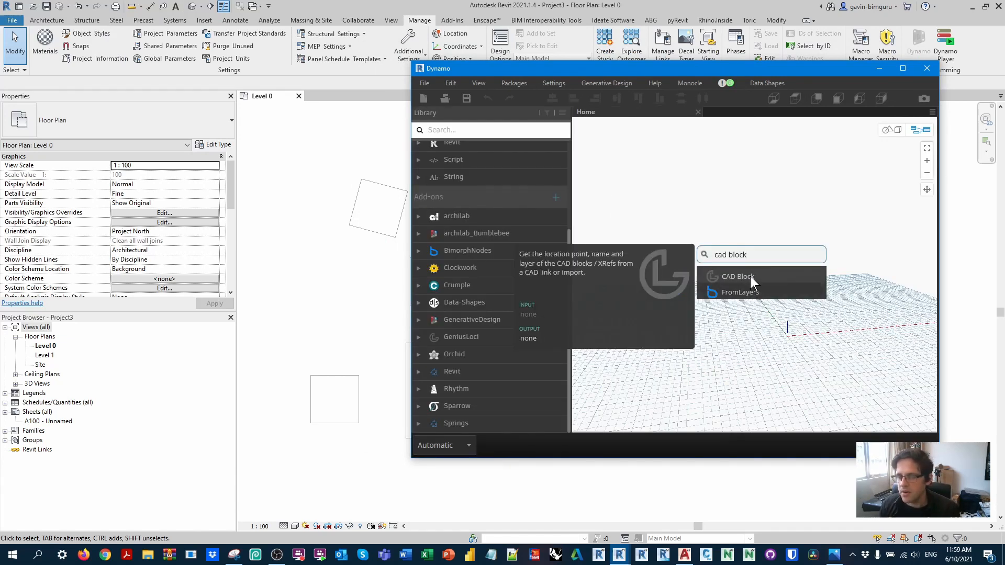
# Place a CAD Block node and a Select Model Element node holding the linked DWG
pyautogui.click(737, 277)
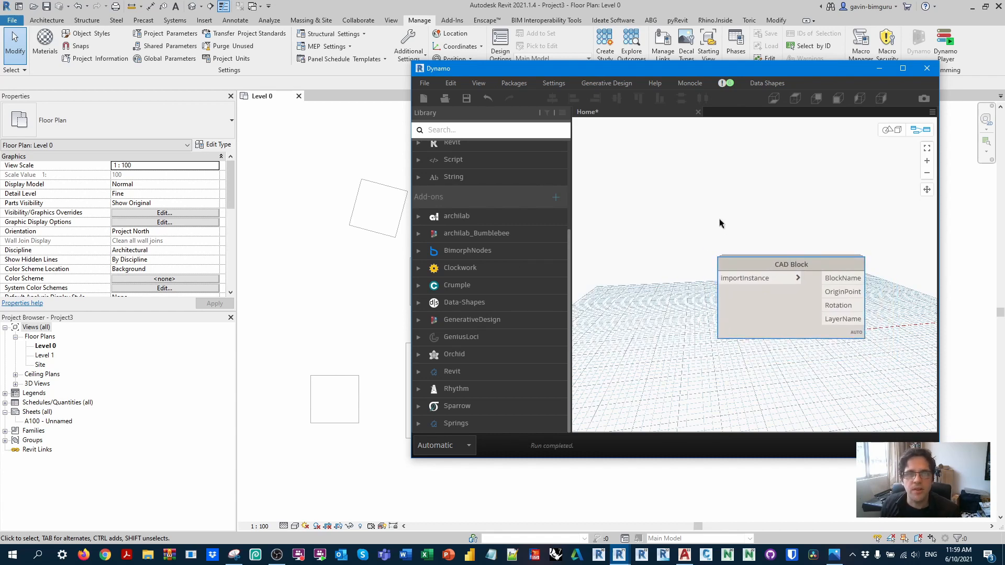
pyautogui.rightClick(722, 223)
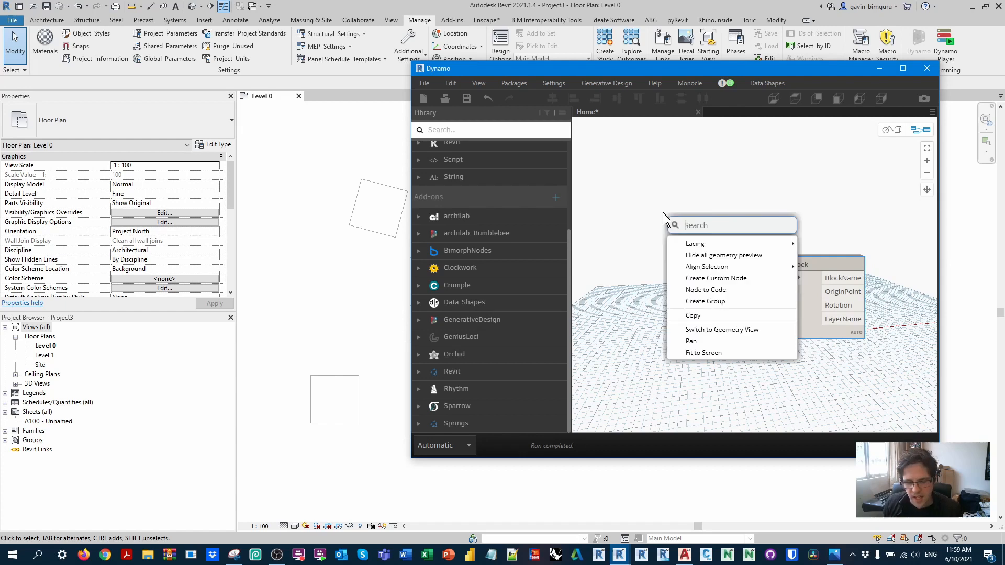
pyautogui.write('select mo')
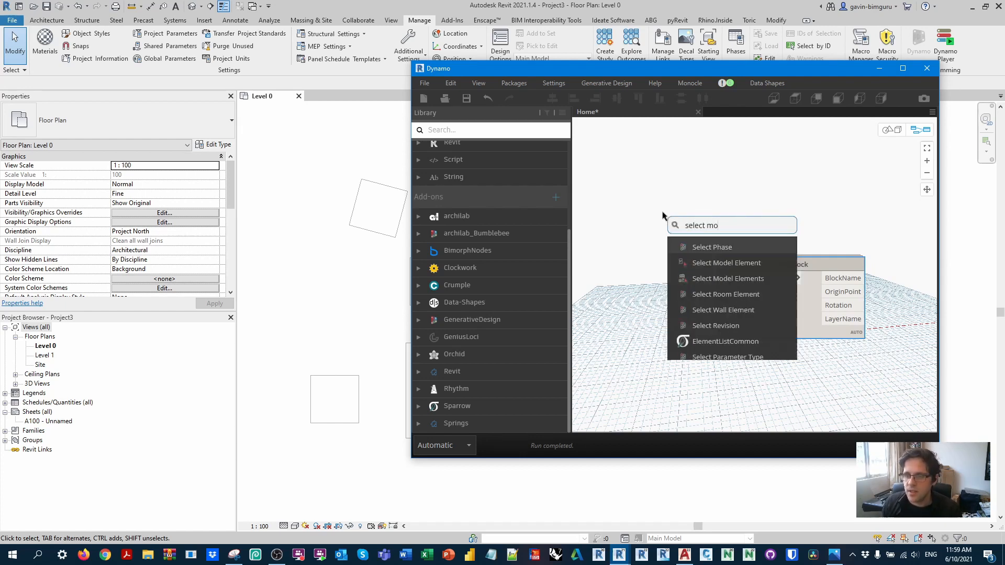
pyautogui.click(726, 263)
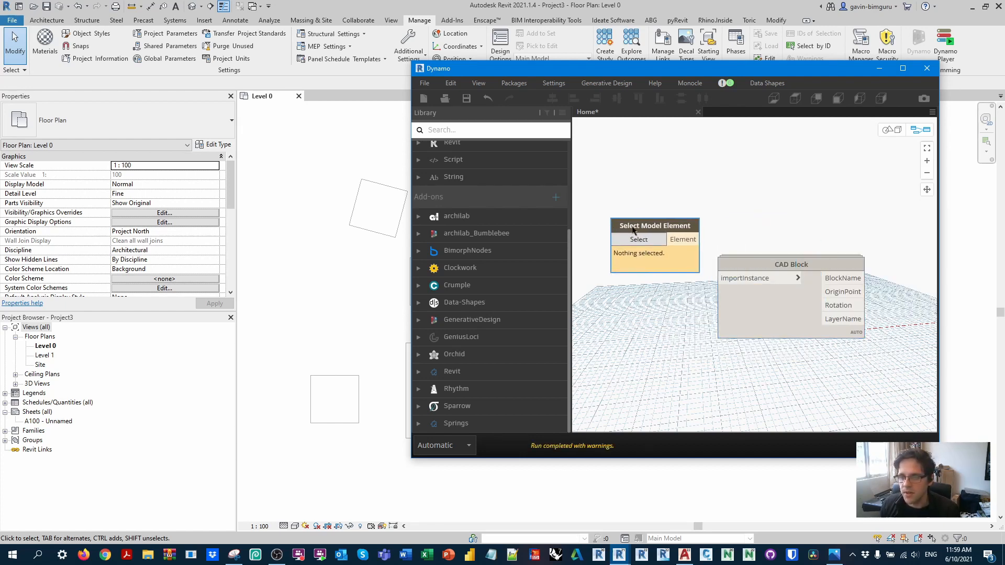
pyautogui.click(639, 239)
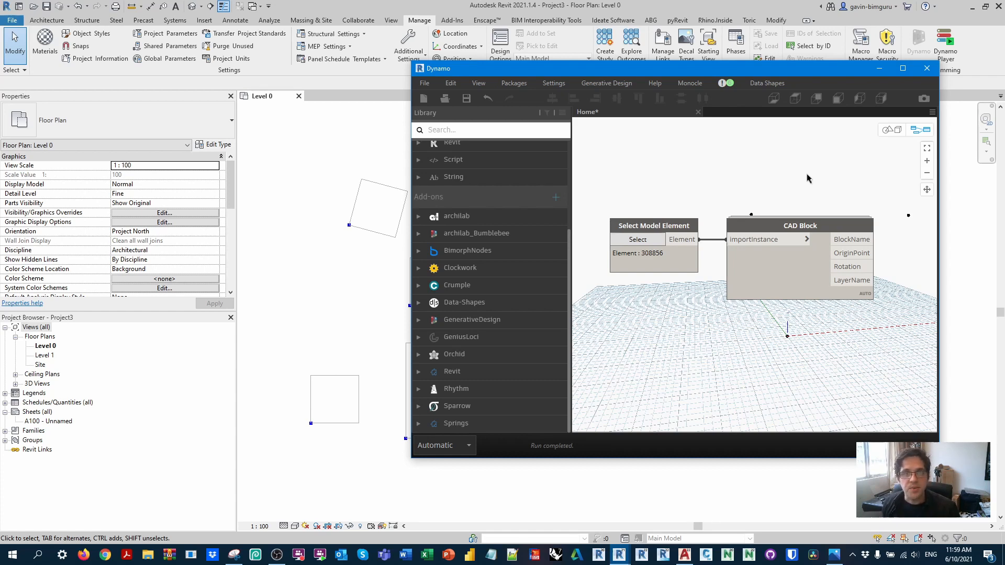
pyautogui.moveTo(819, 164)
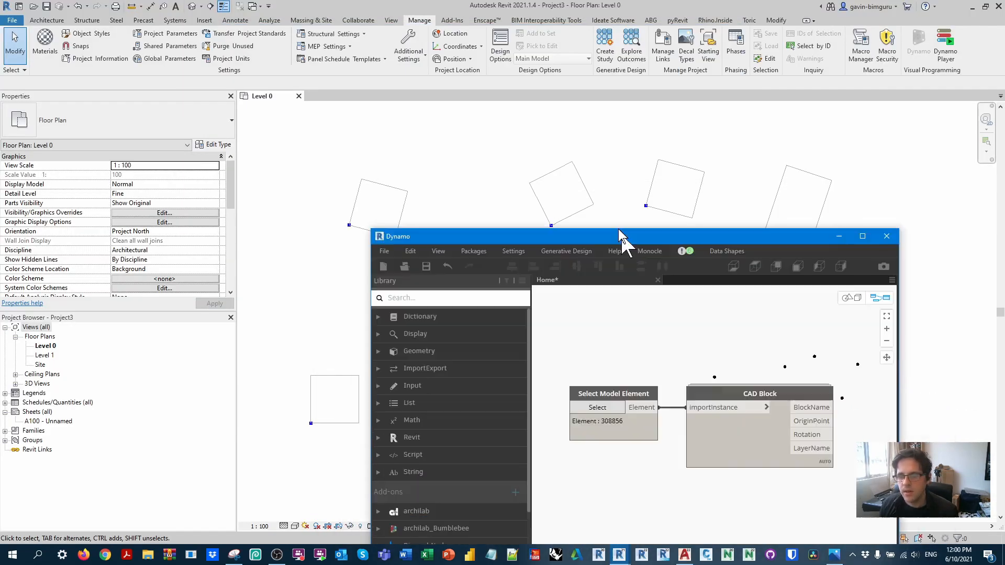
# Maximize Dynamo, inspect the CAD Block custom node's Python Script, then return to Home
pyautogui.click(862, 236)
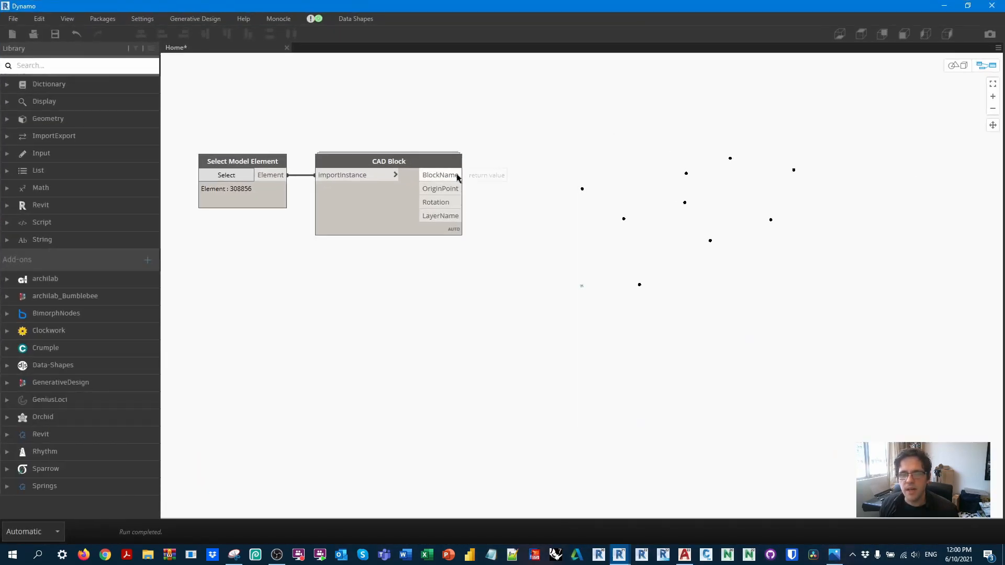
pyautogui.moveTo(440, 216)
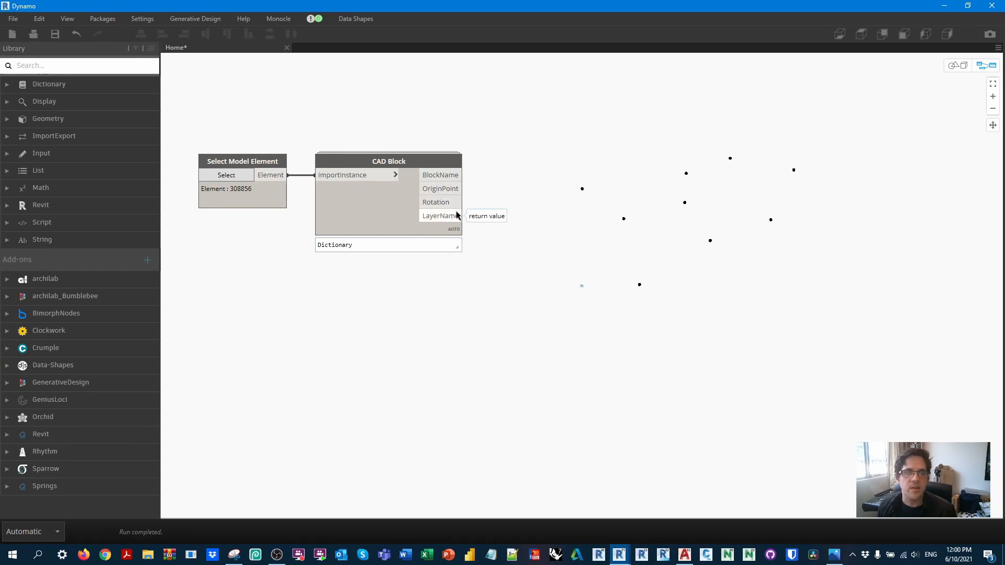
pyautogui.rightClick(371, 193)
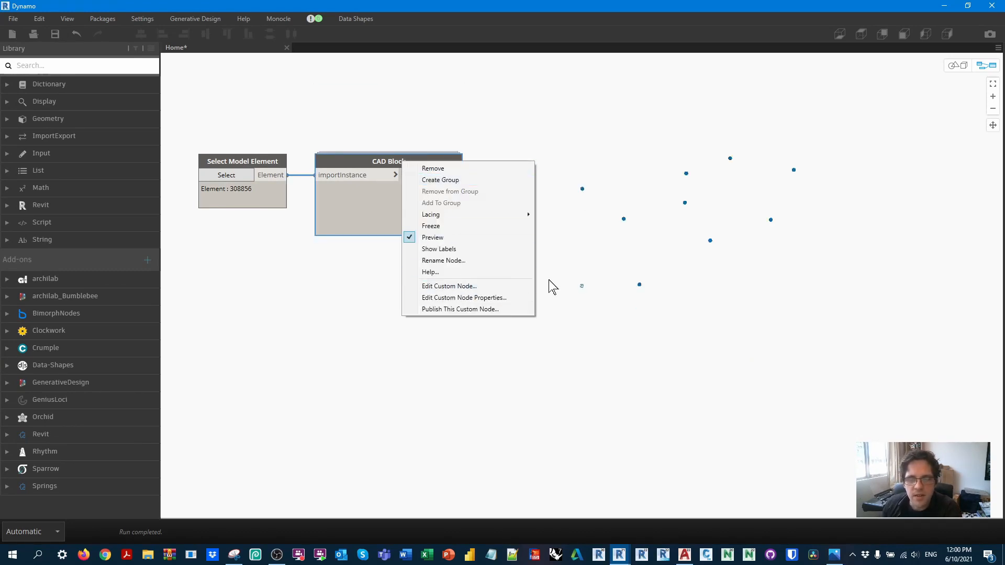
pyautogui.click(449, 286)
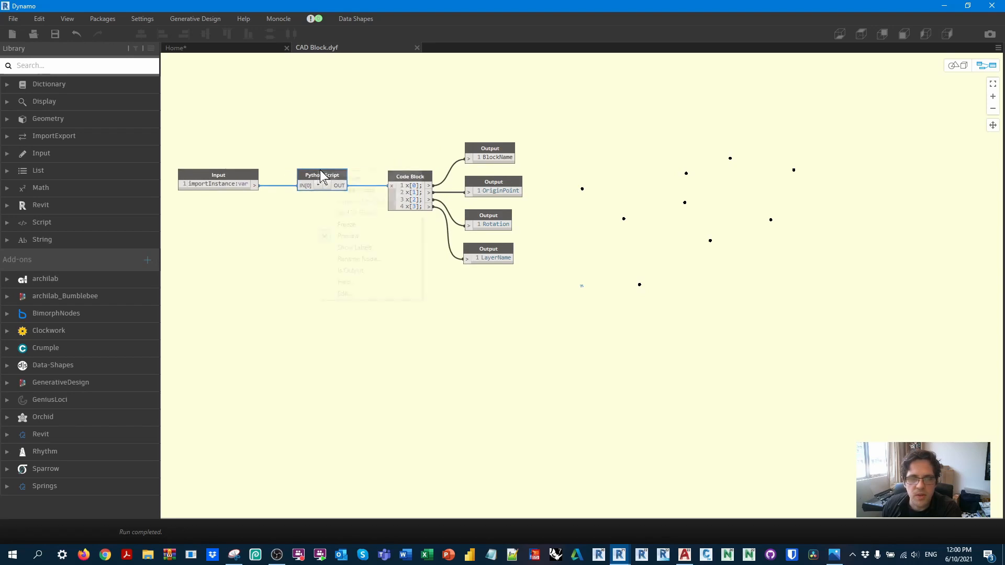
pyautogui.doubleClick(322, 175)
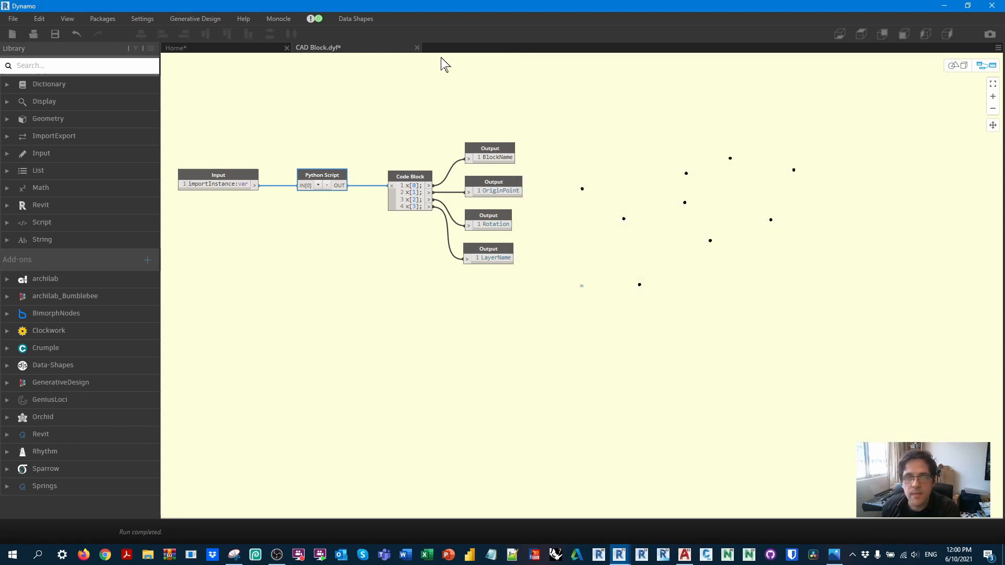
pyautogui.click(417, 47)
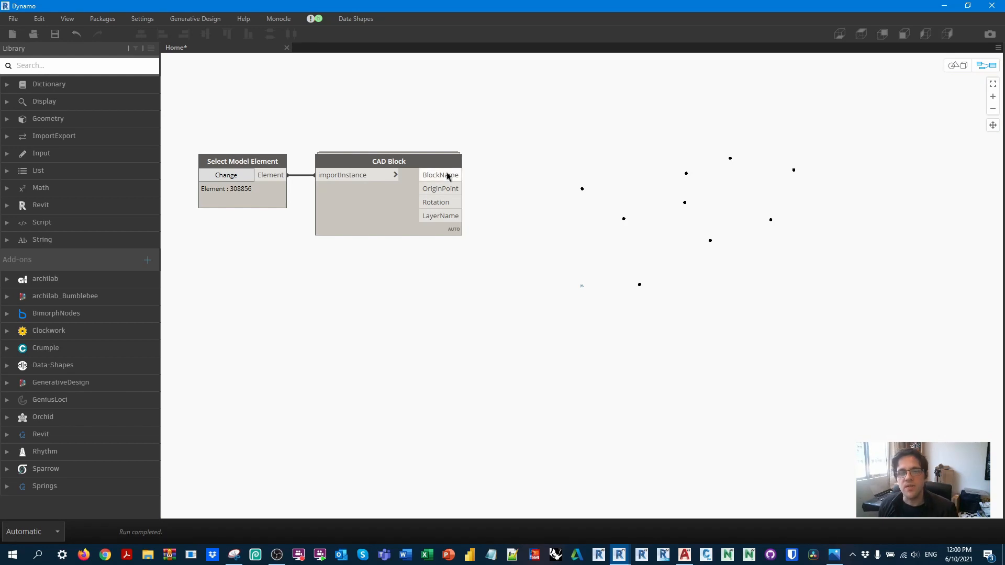
pyautogui.moveTo(452, 237)
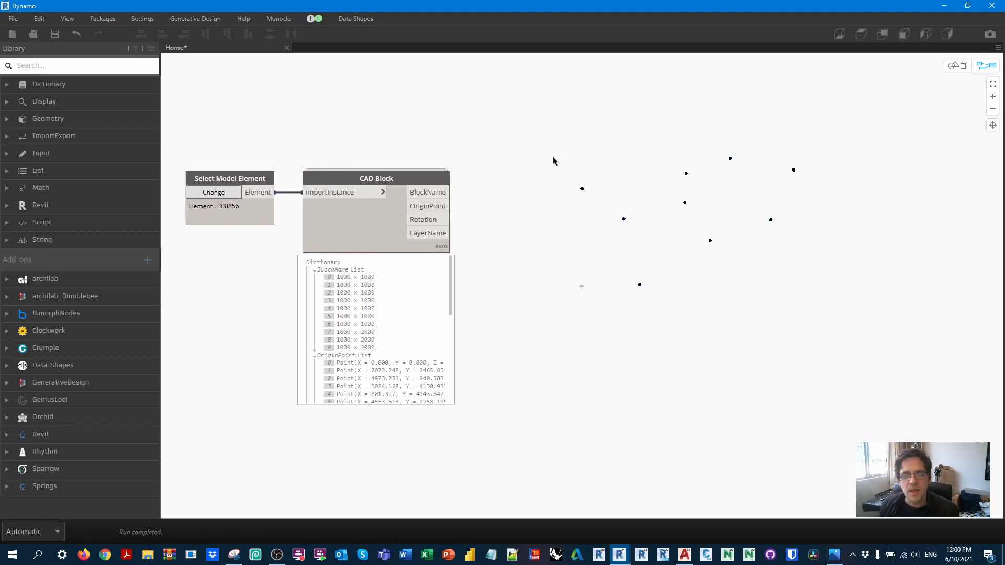
pyautogui.moveTo(61, 202)
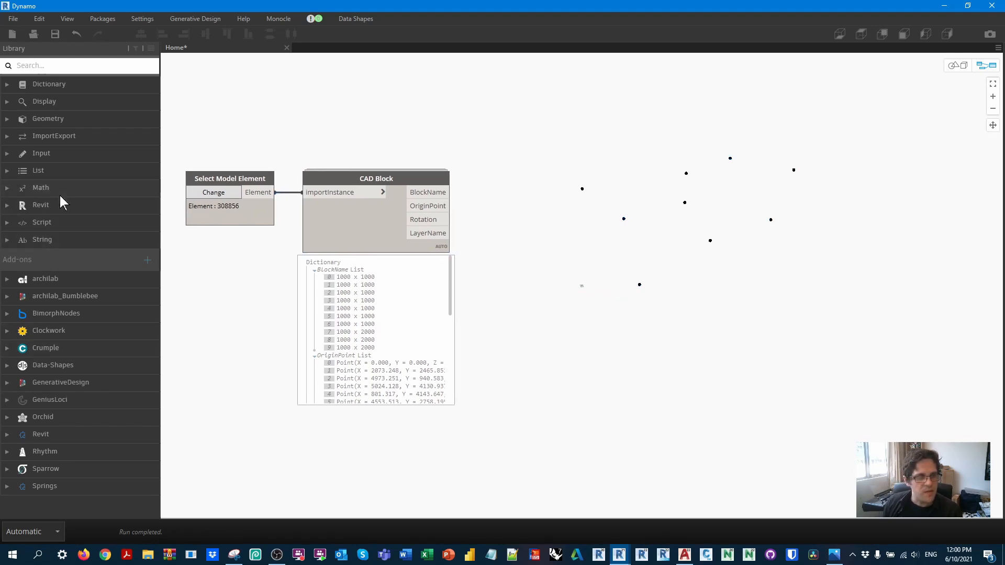
# Add a FamilyType.ByFamilyNameAndTypeName node from the Library's Revit > Elements > FamilyType group
pyautogui.click(41, 205)
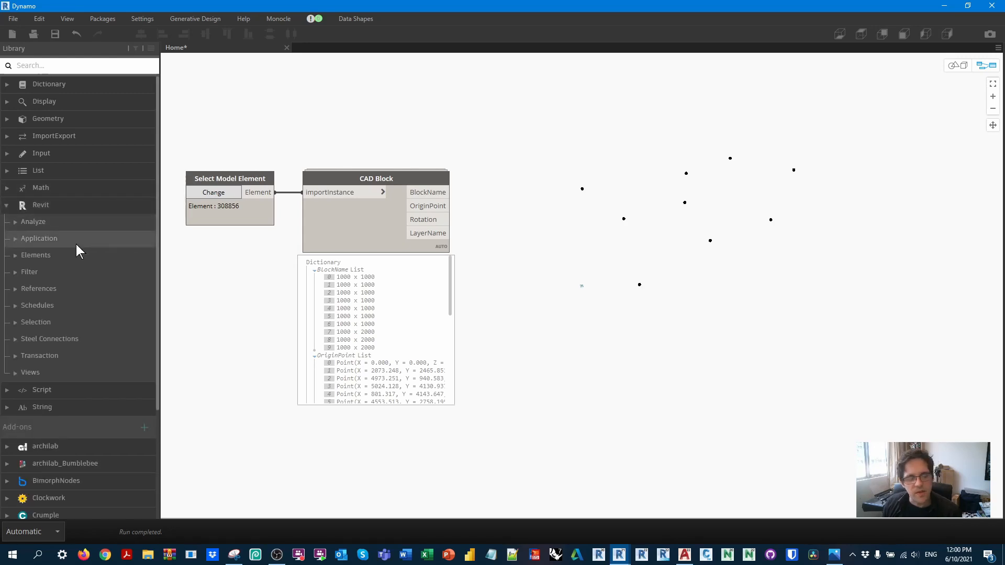
pyautogui.click(29, 271)
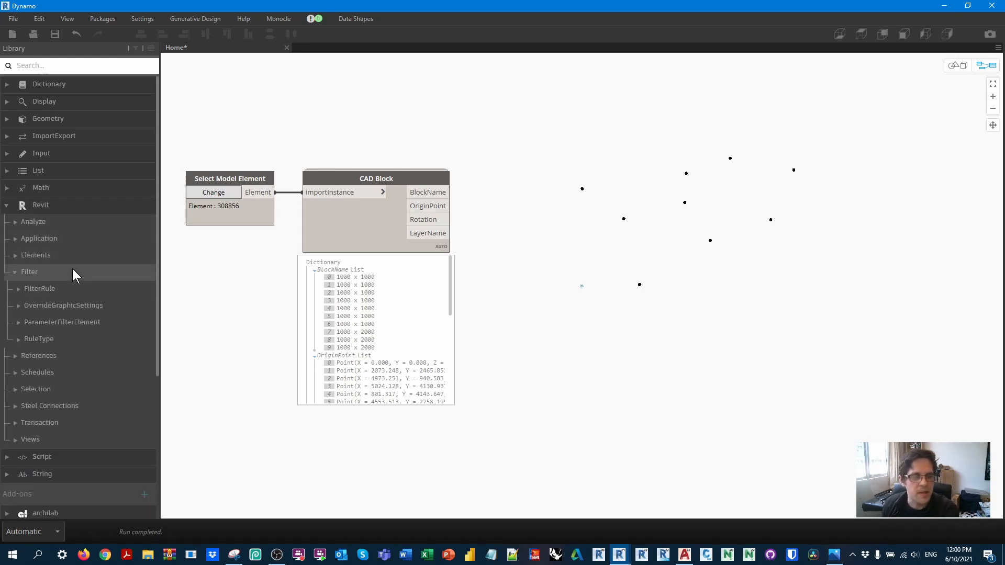
pyautogui.click(36, 255)
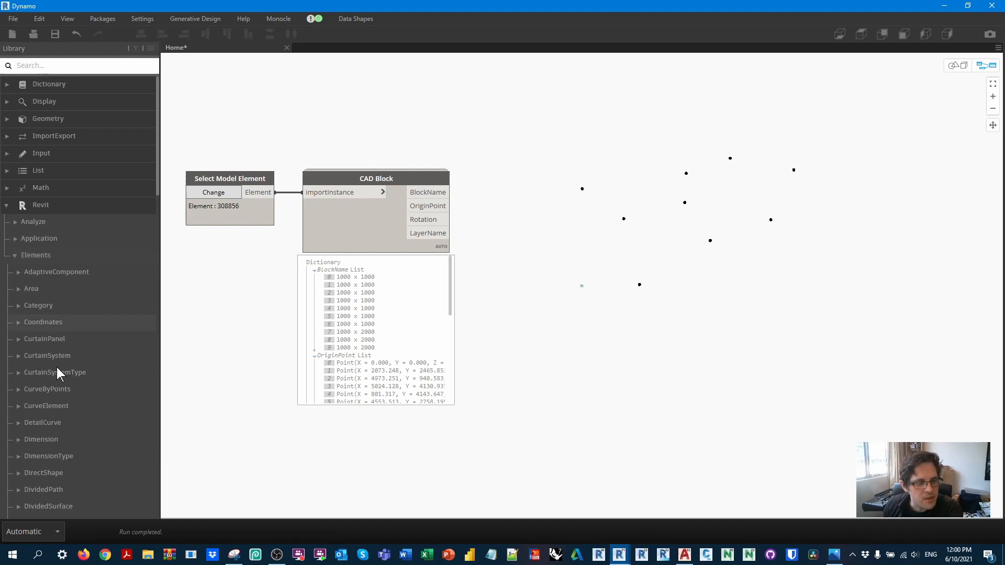
pyautogui.scroll(-3)
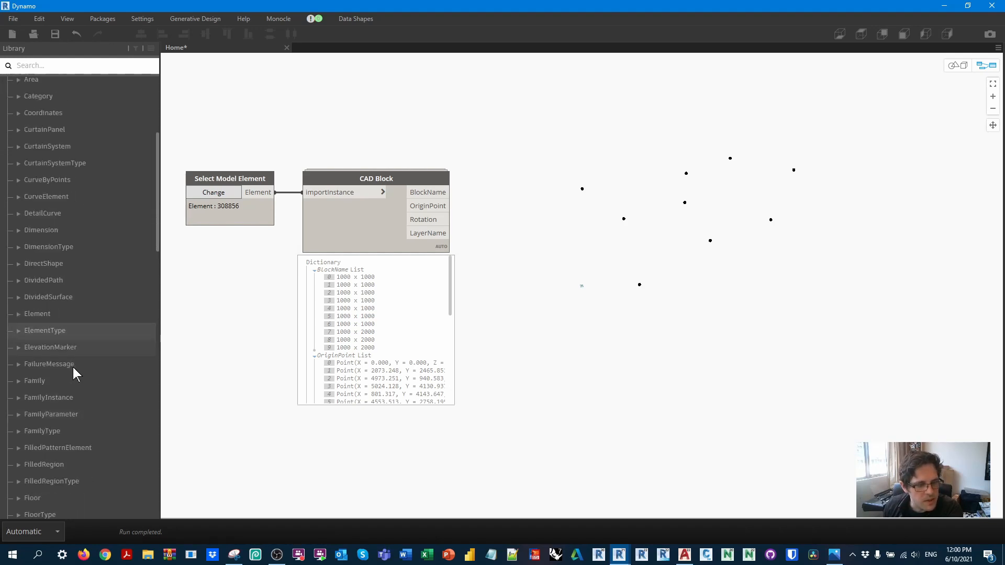
pyautogui.click(19, 326)
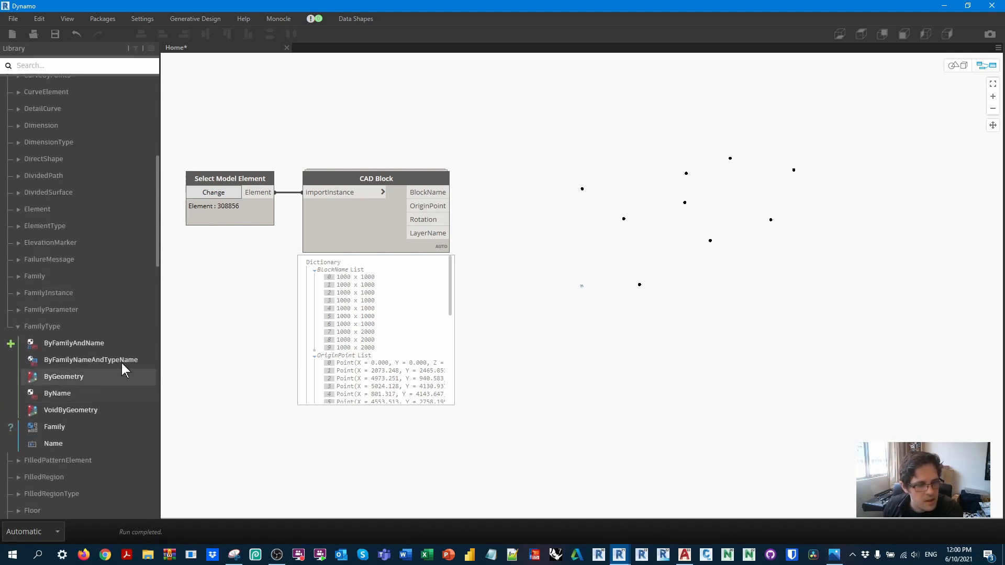
pyautogui.doubleClick(91, 359)
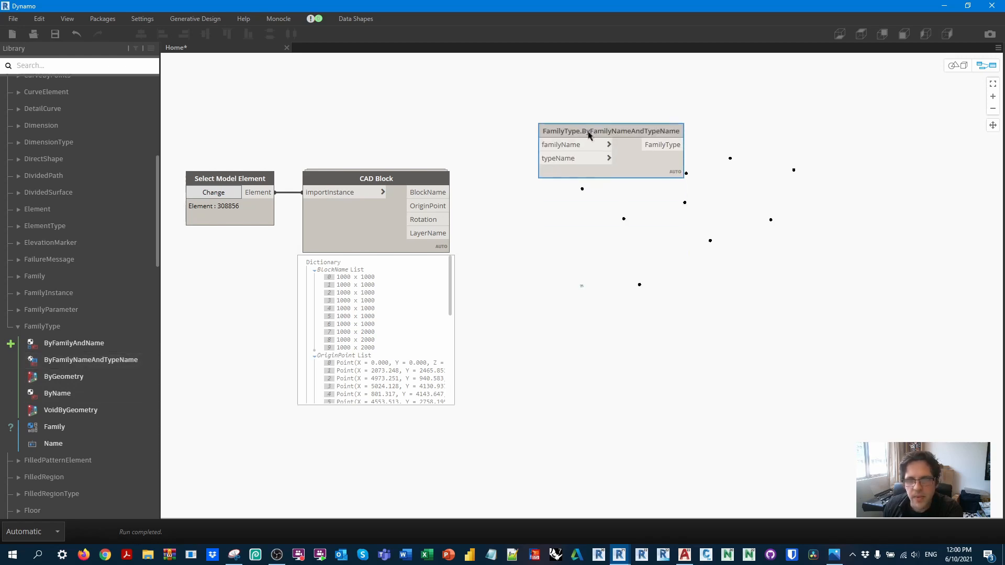
# Create a 'Testing' code block for the family name and start searching for a multiply node
pyautogui.doubleClick(417, 109)
pyautogui.write('"Testing";')
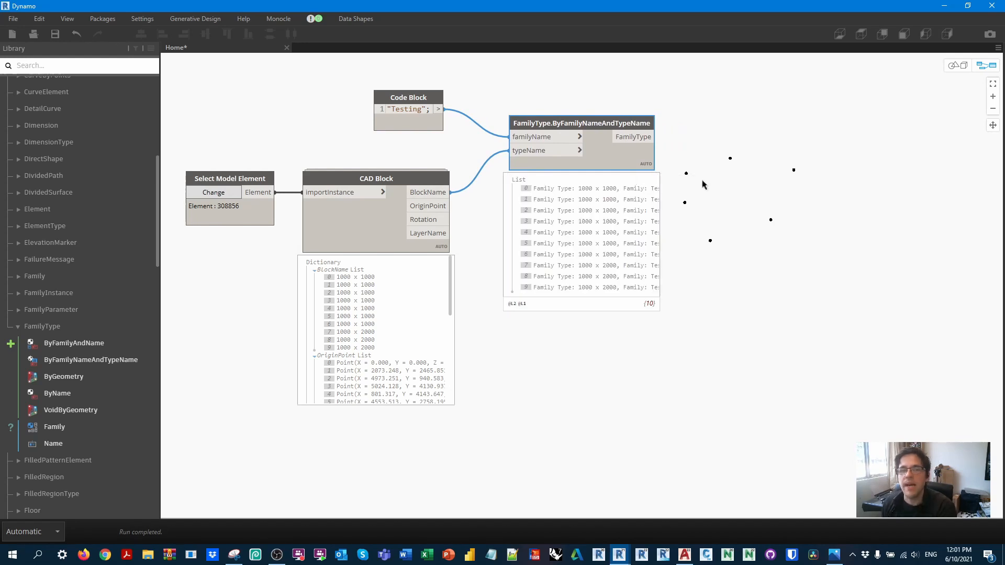
pyautogui.moveTo(703, 187)
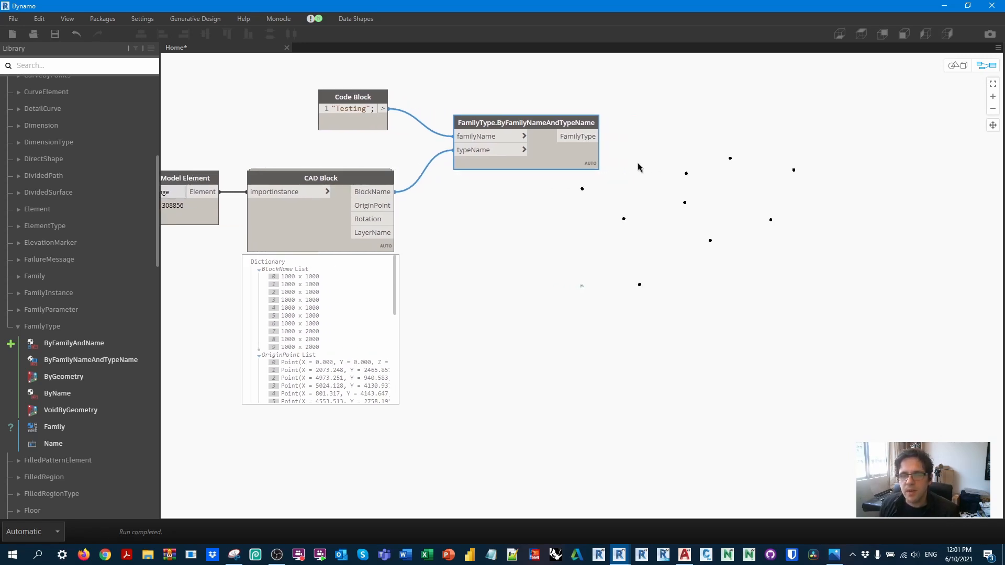
pyautogui.moveTo(372, 205)
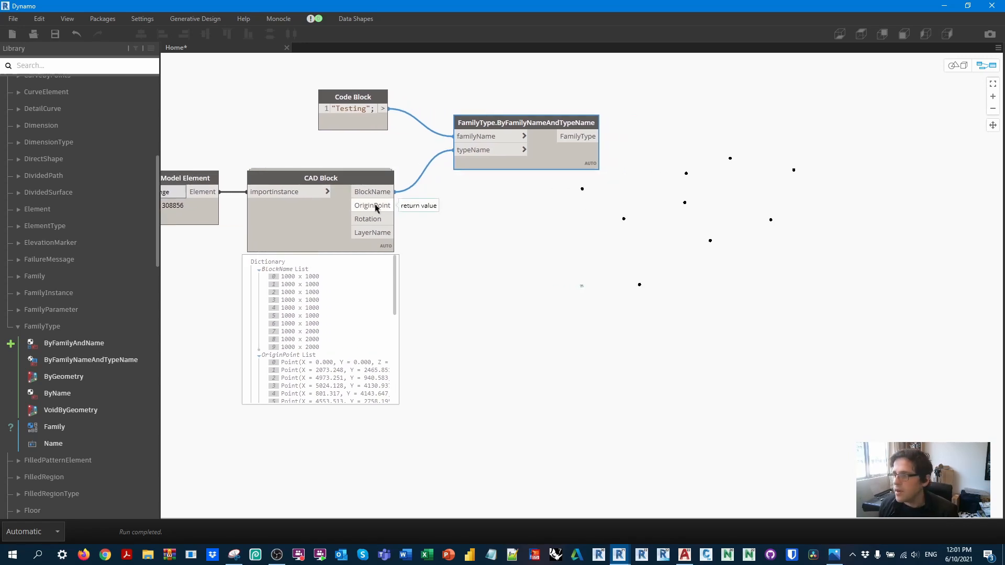
pyautogui.moveTo(377, 222)
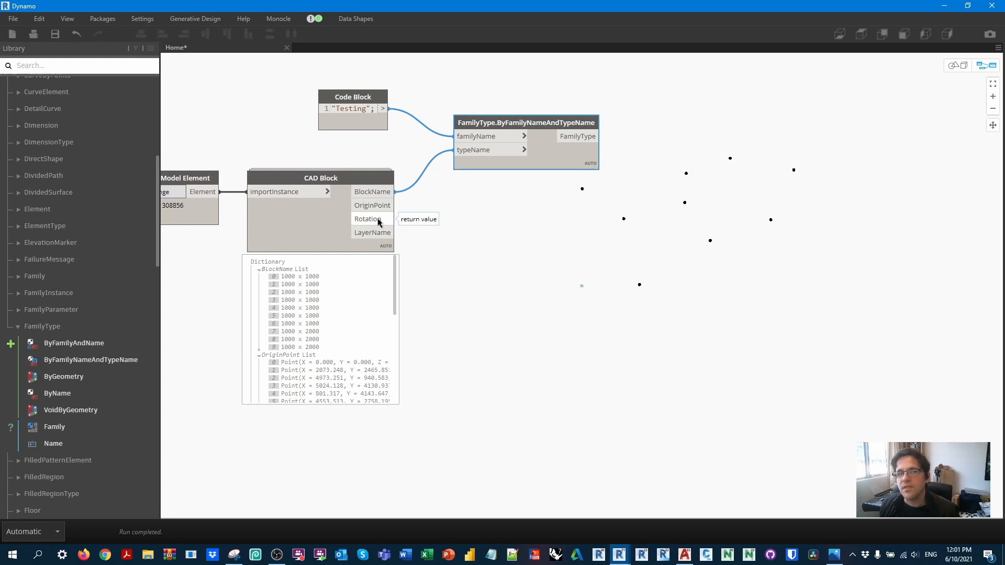
pyautogui.moveTo(567, 256)
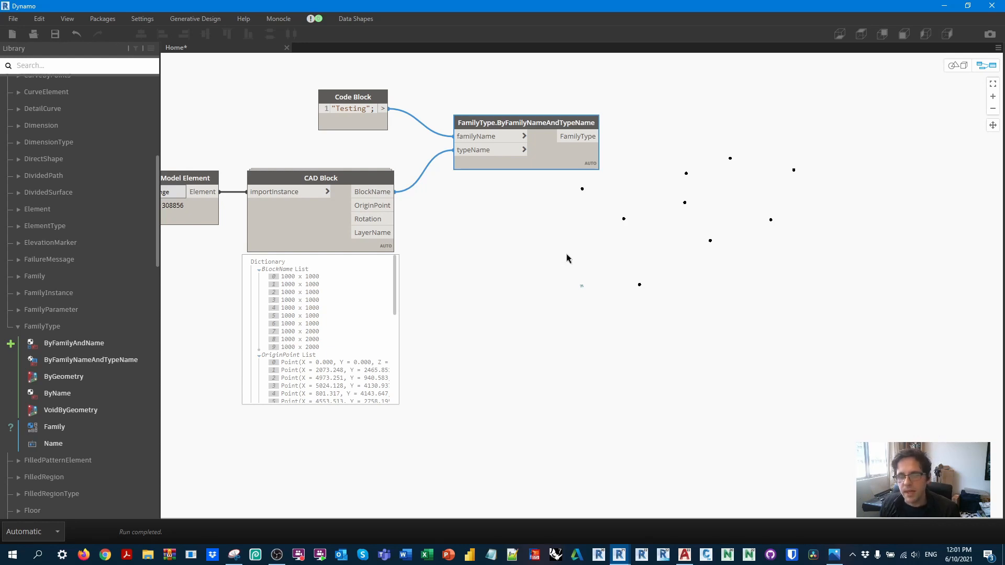
pyautogui.rightClick(567, 265)
pyautogui.write('-1;')
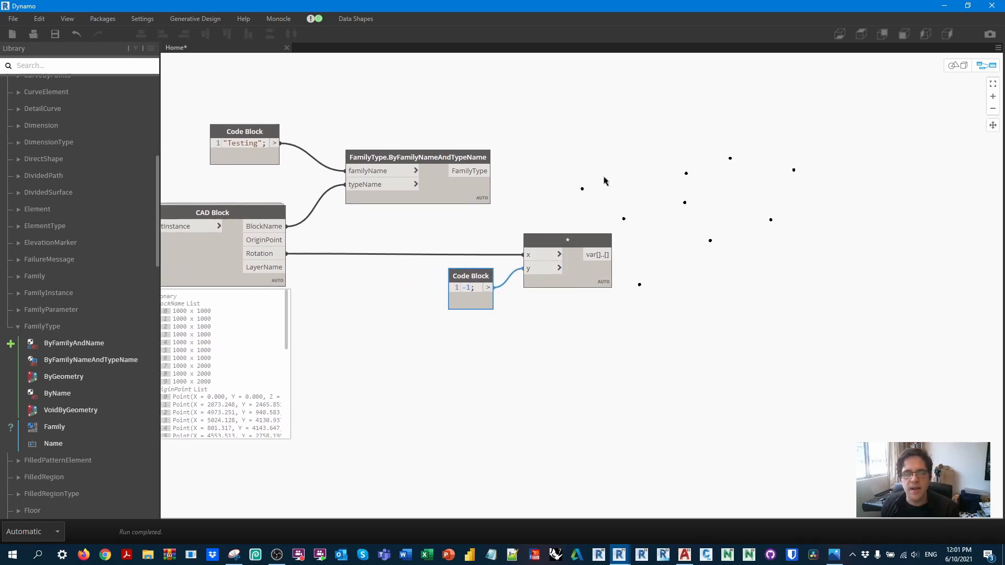
pyautogui.moveTo(608, 191)
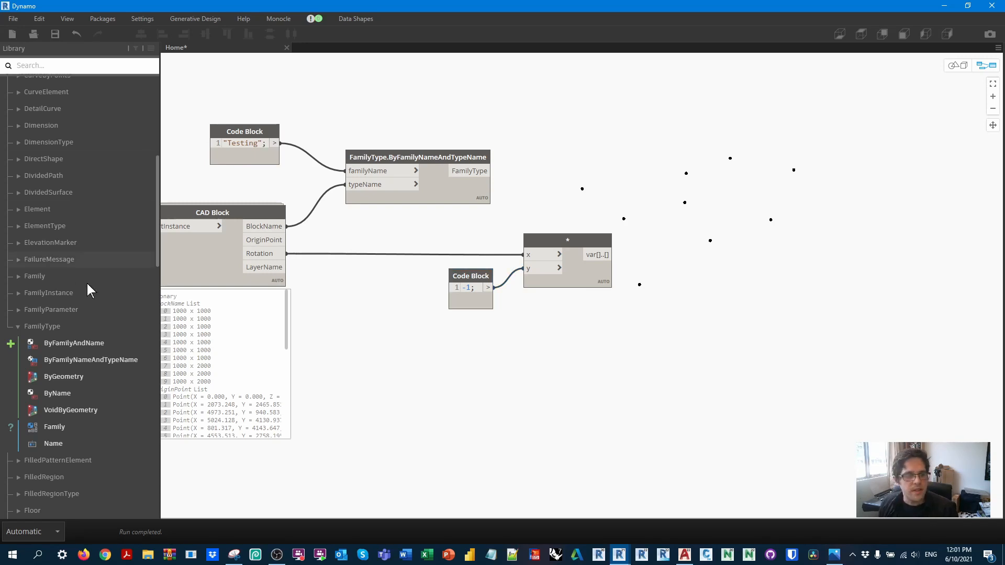
# Expand the FamilyInstance node group in the Dynamo Library
pyautogui.click(49, 292)
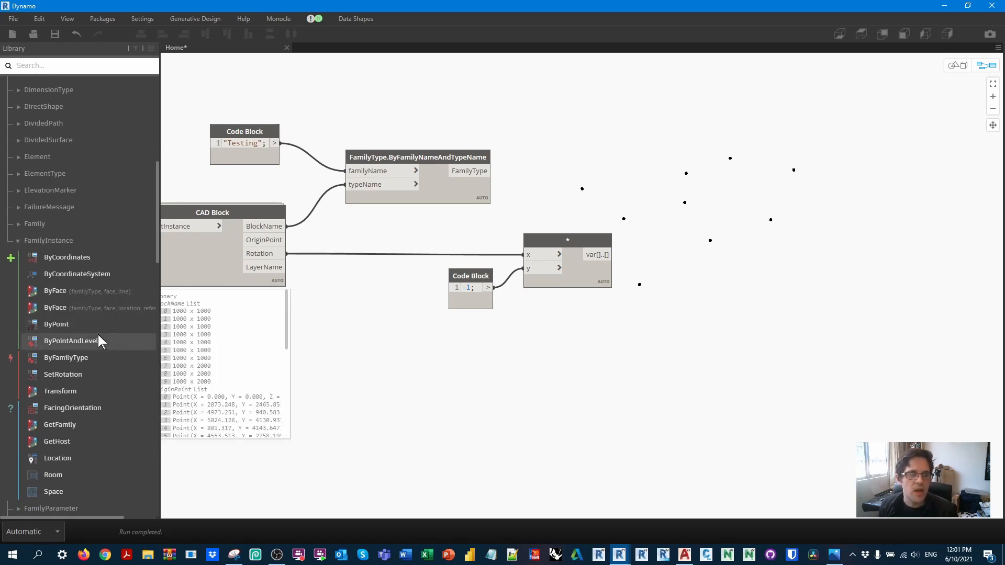
pyautogui.moveTo(70, 340)
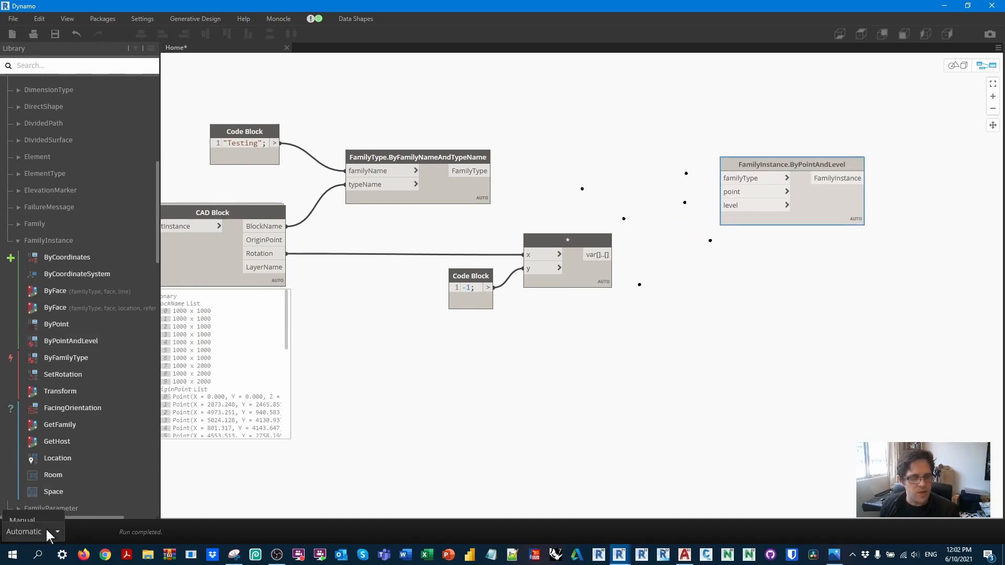
# Switch the graph to Manual run mode and reposition the family type nodes
pyautogui.click(28, 531)
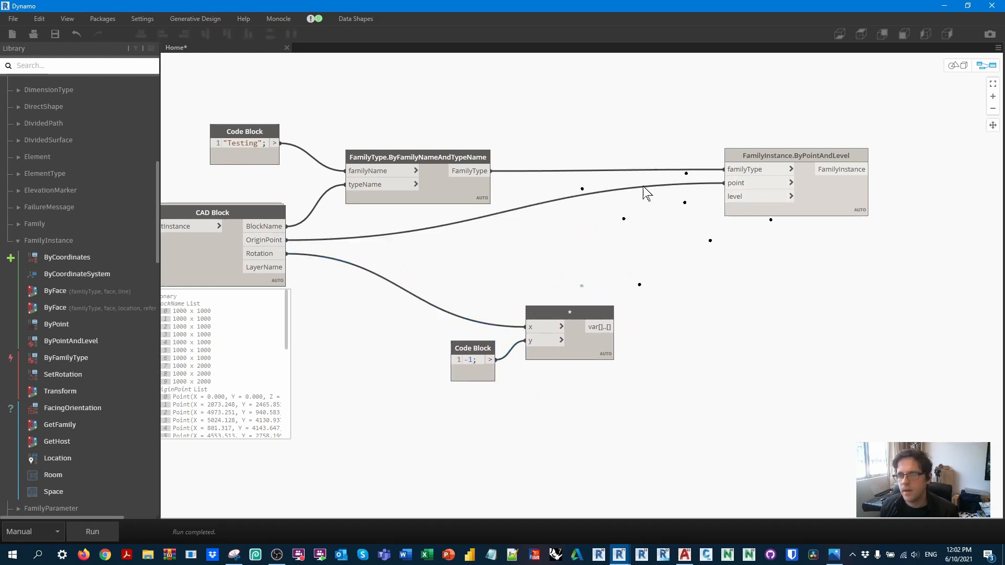
pyautogui.moveTo(244, 131); pyautogui.dragTo(327, 123)
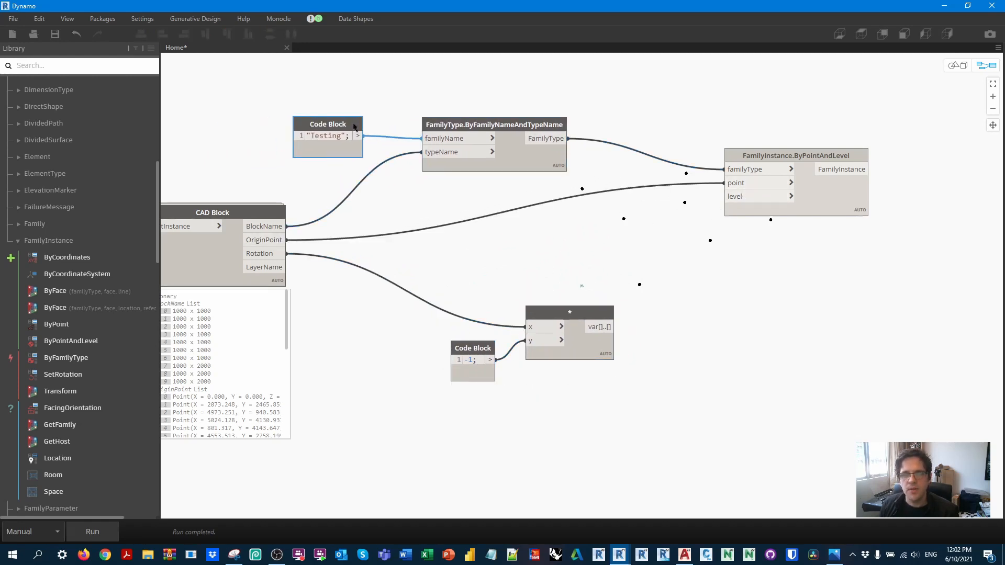
pyautogui.doubleClick(639, 220)
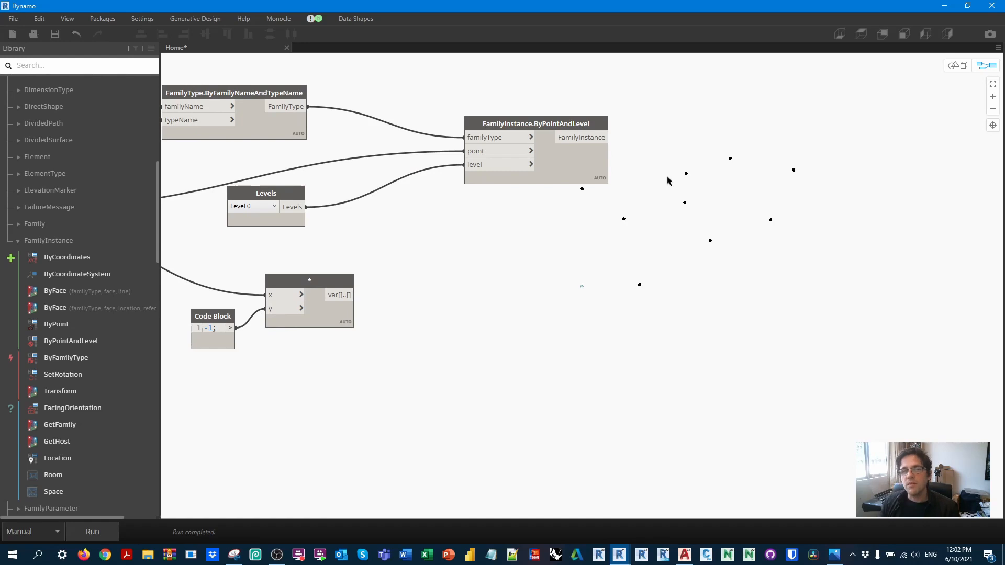
pyautogui.moveTo(323, 284)
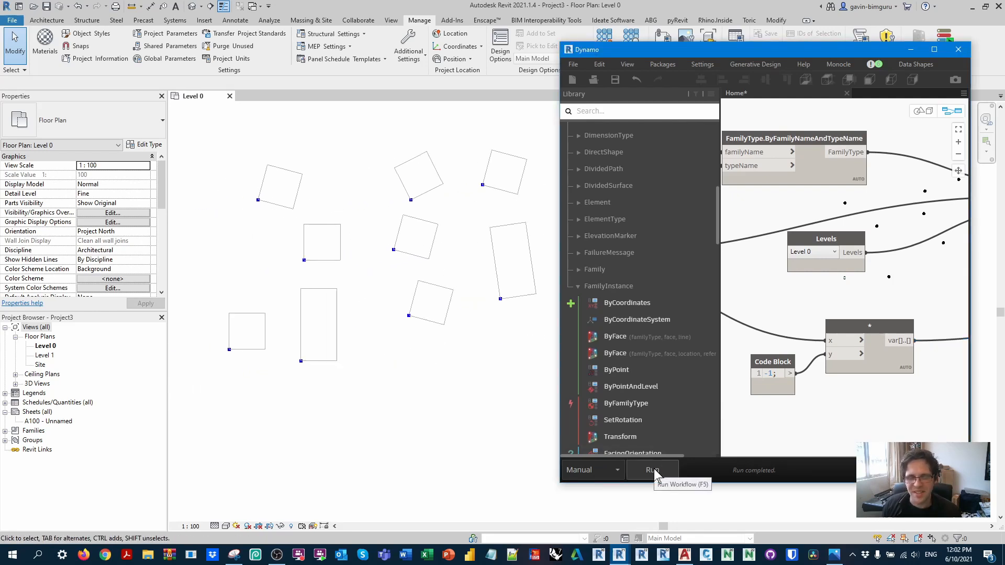
# Run the graph to place the Testing box instances in Revit
pyautogui.click(318, 324)
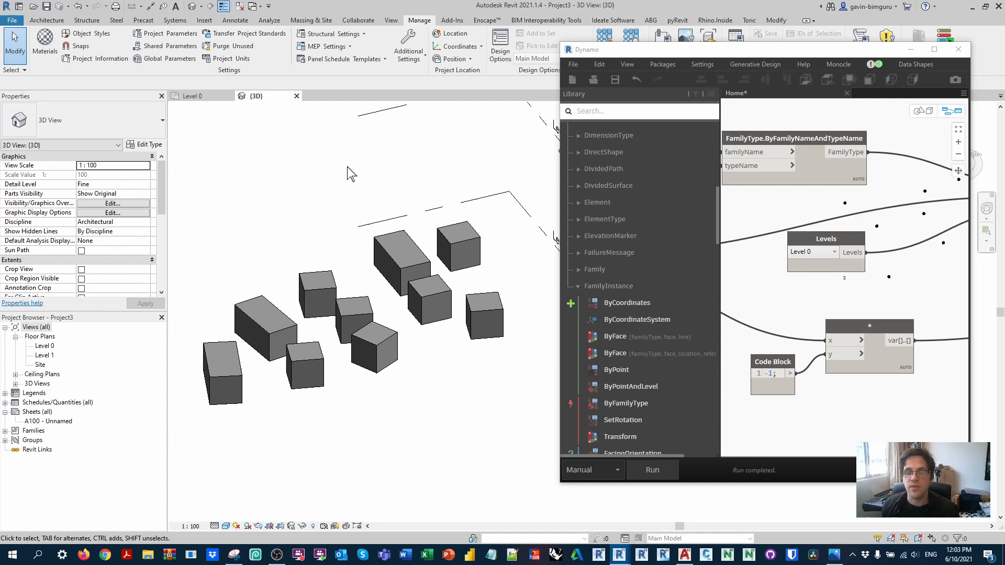
# Search the node library for 'familyinstance by', then clear the search
pyautogui.click(641, 111)
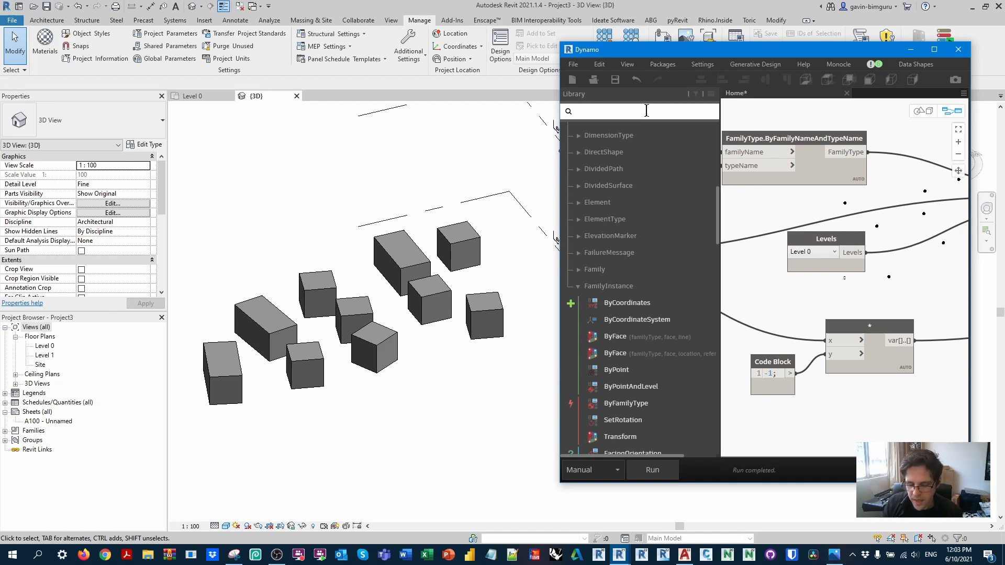
pyautogui.write('familyinstance')
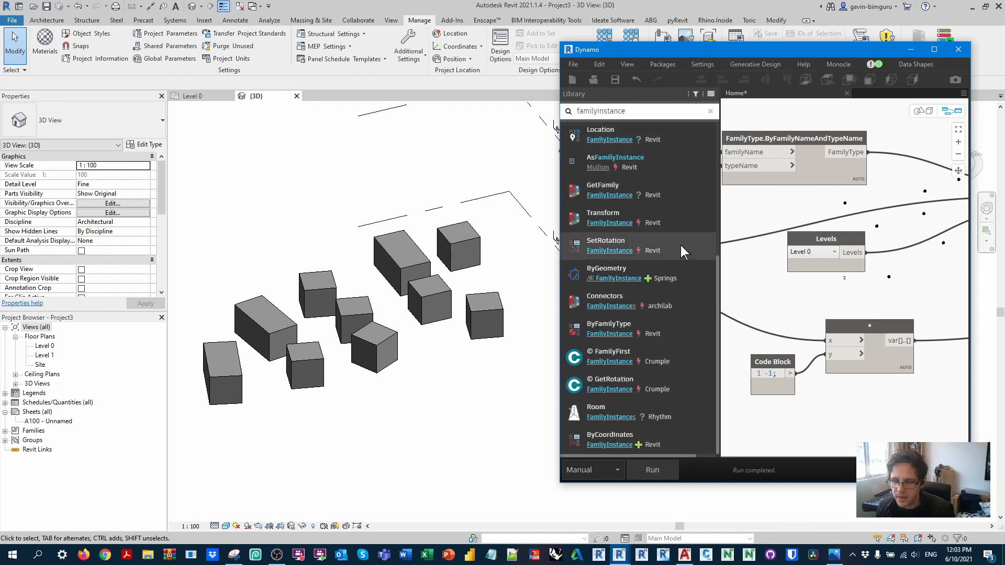
pyautogui.write('by')
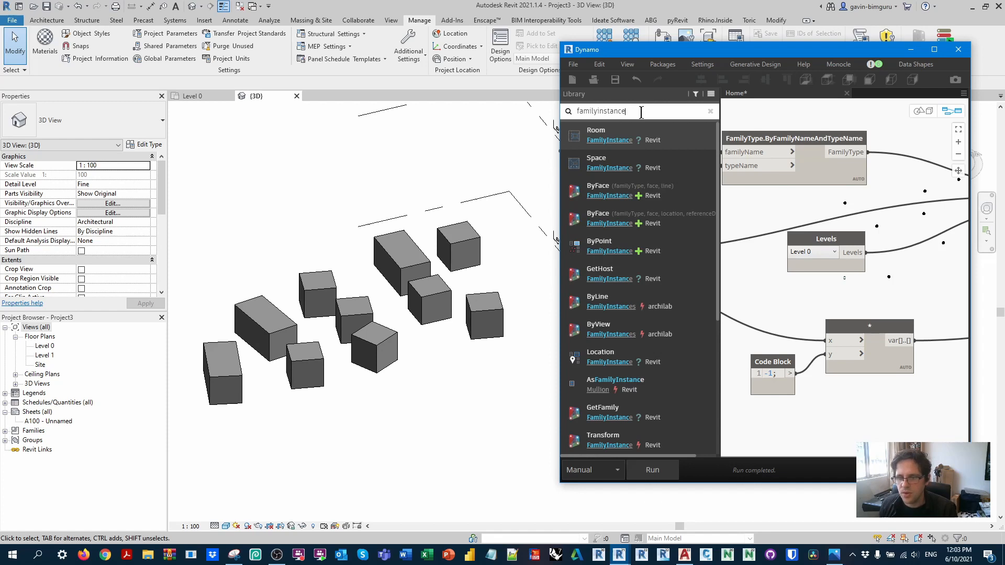
pyautogui.click(710, 111)
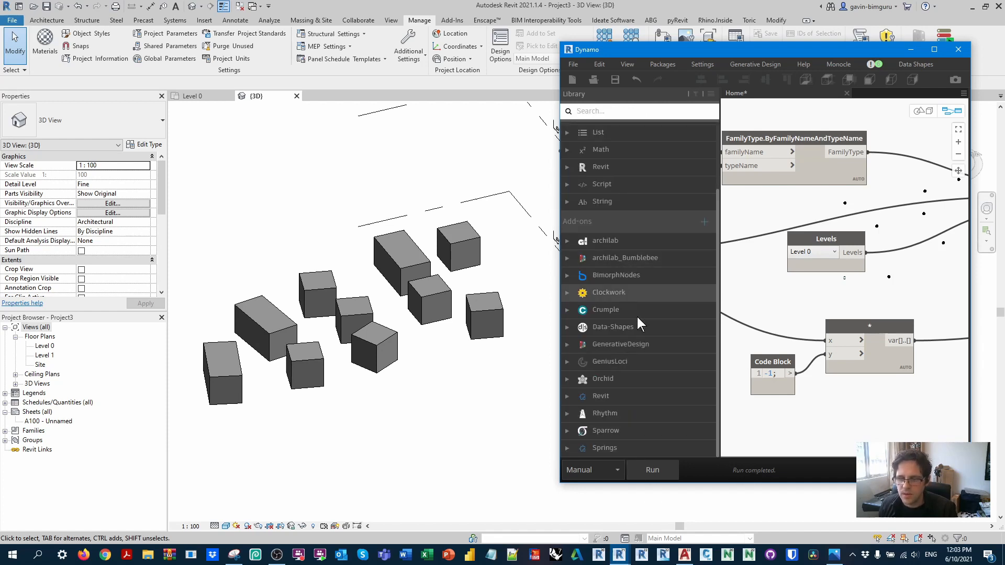
# Browse the Springs package's Revit nodes, maximize Dynamo and select the CAD Block node
pyautogui.scroll(-3)
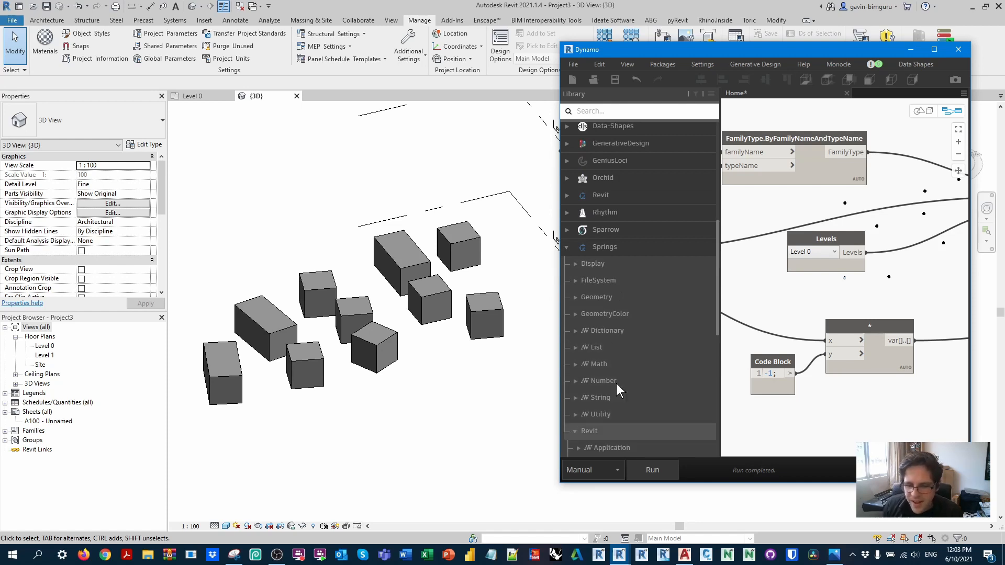
pyautogui.click(589, 431)
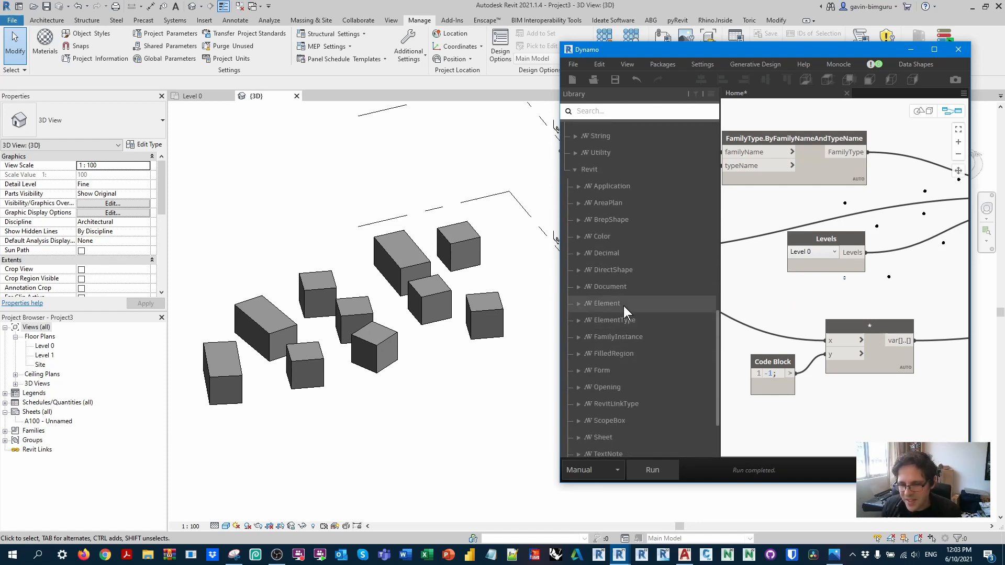
pyautogui.moveTo(650, 311)
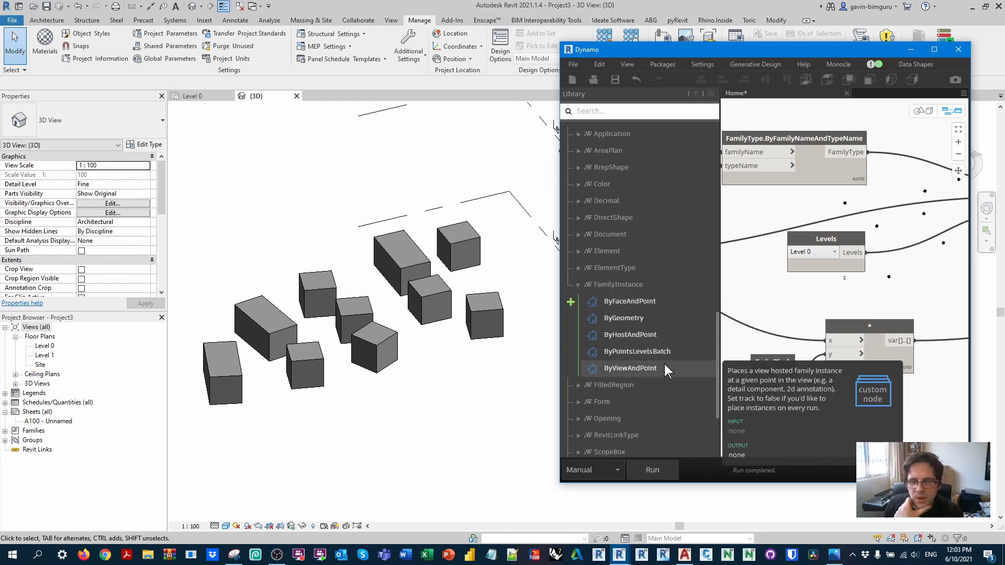
pyautogui.moveTo(660, 334)
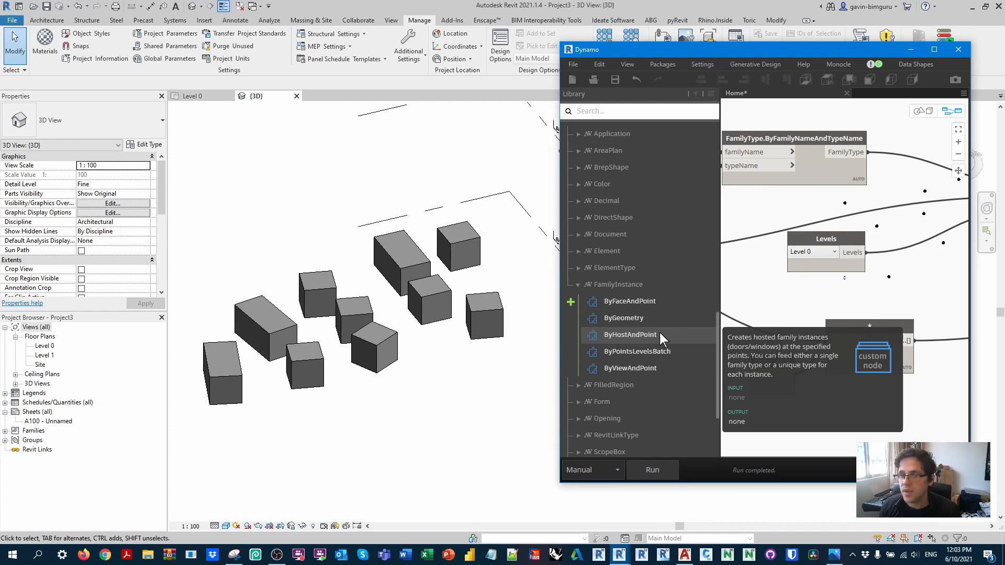
pyautogui.click(934, 50)
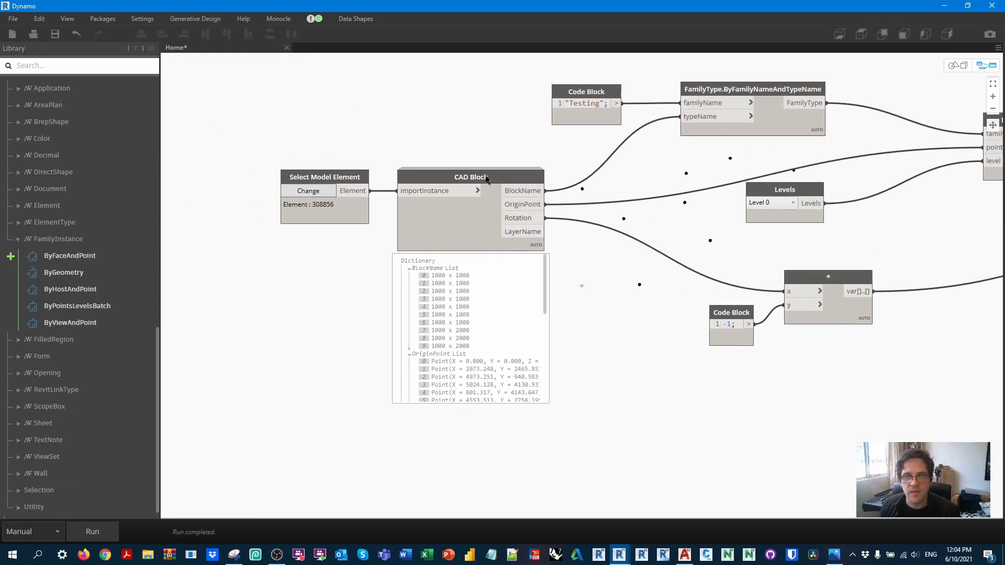
pyautogui.click(471, 177)
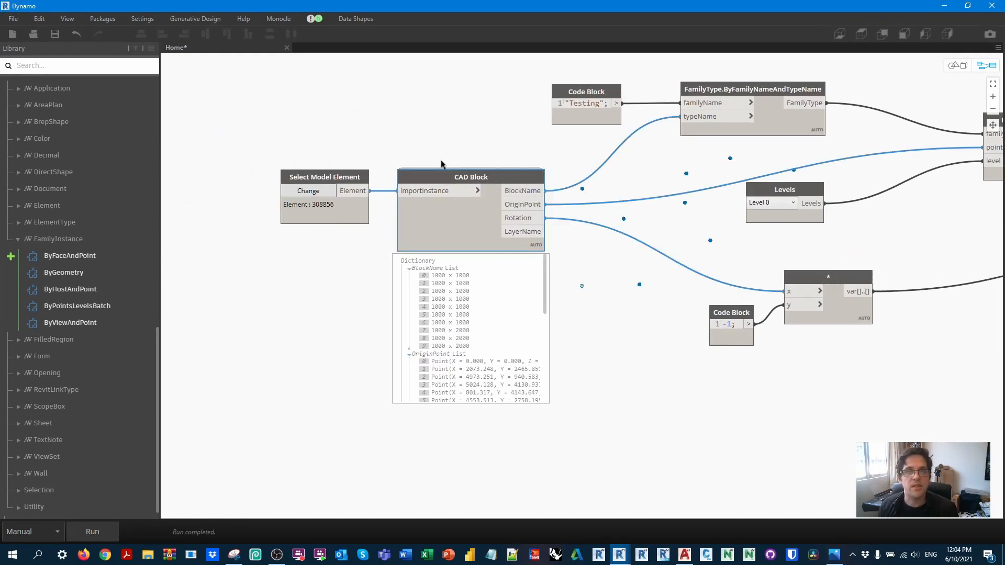